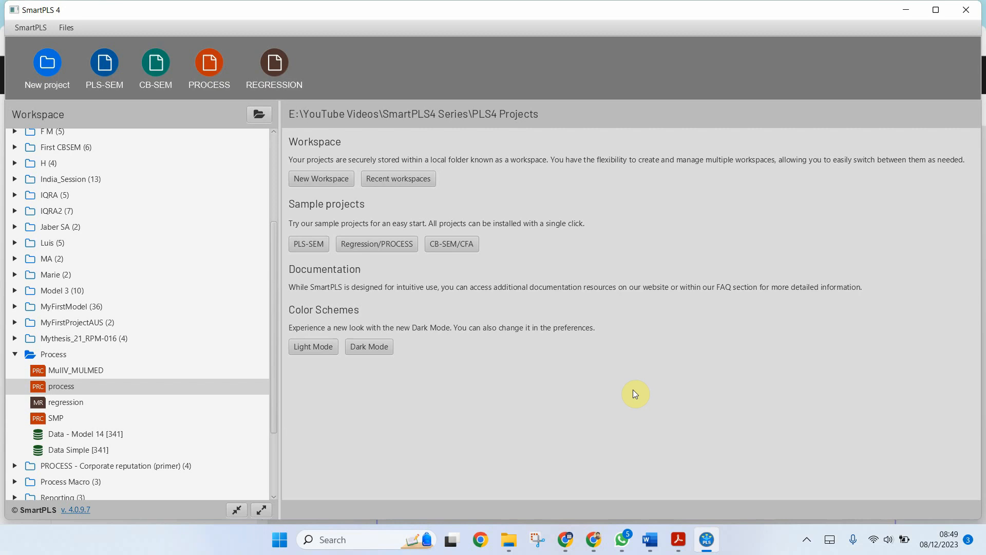
{"action": "mouse_move", "coordinate": [105, 551]}
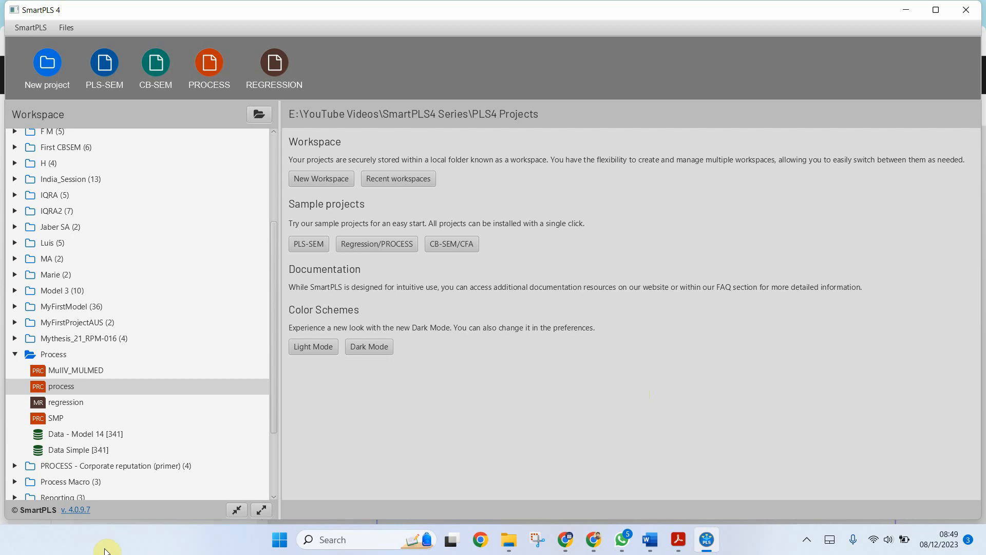
{"action": "mouse_move", "coordinate": [179, 145]}
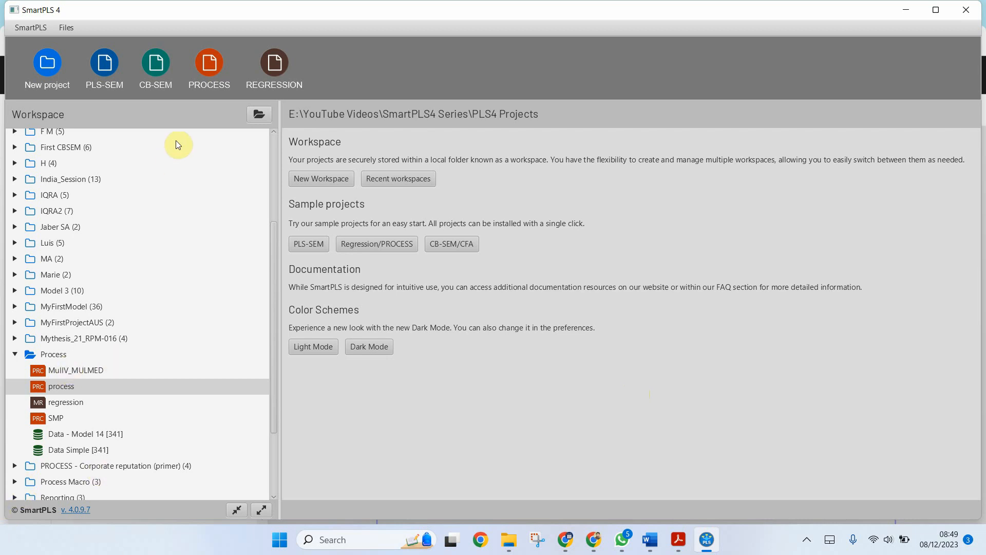
Start a new PROCESS model in project Process and name it CATPRED
{"action": "left_click", "coordinate": [209, 63]}
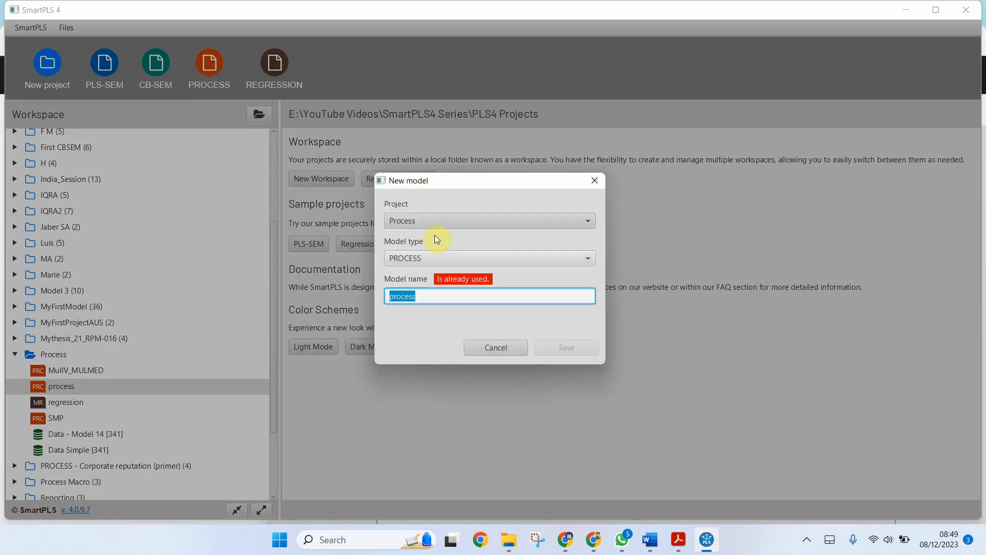
{"action": "left_click", "coordinate": [489, 221]}
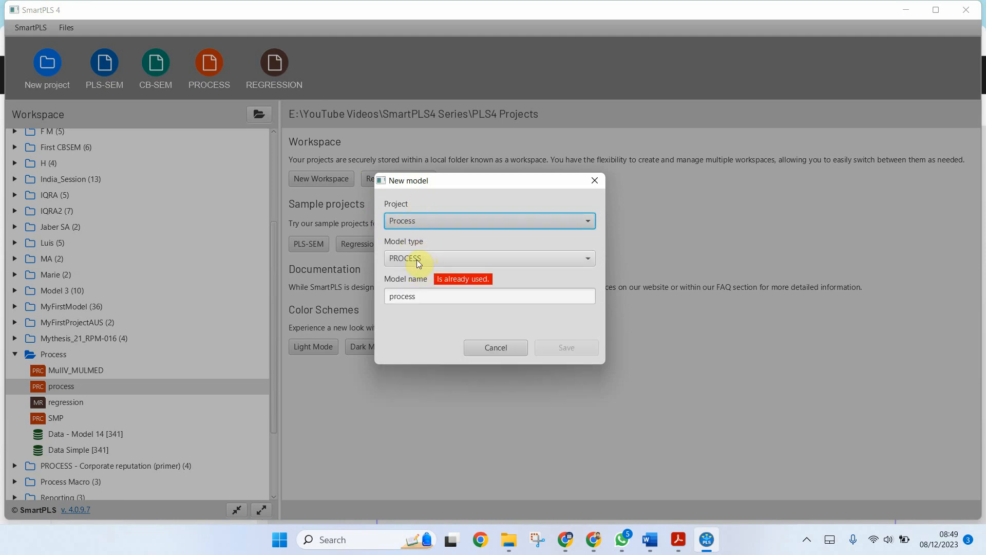
{"action": "triple_click", "coordinate": [489, 296]}
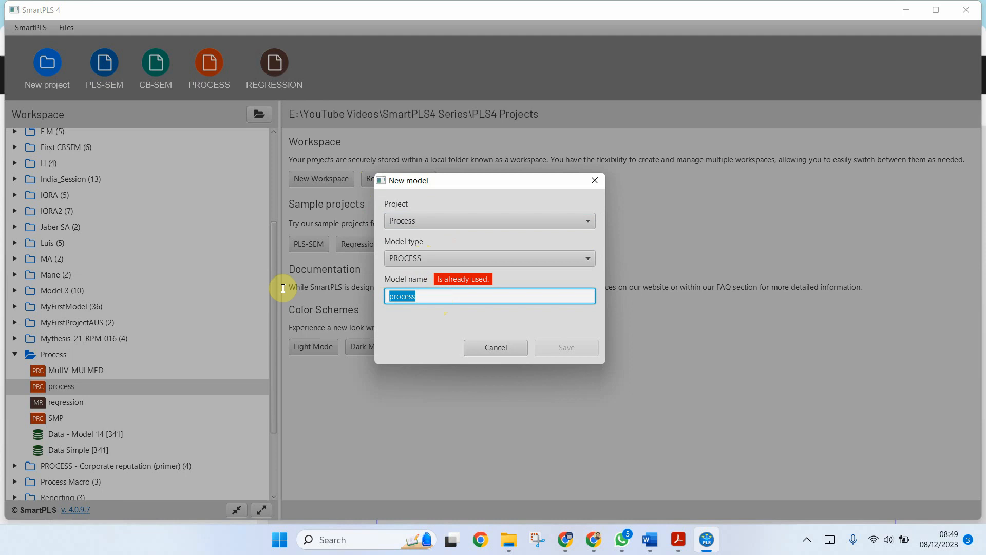
{"action": "type", "text": "CAT"}
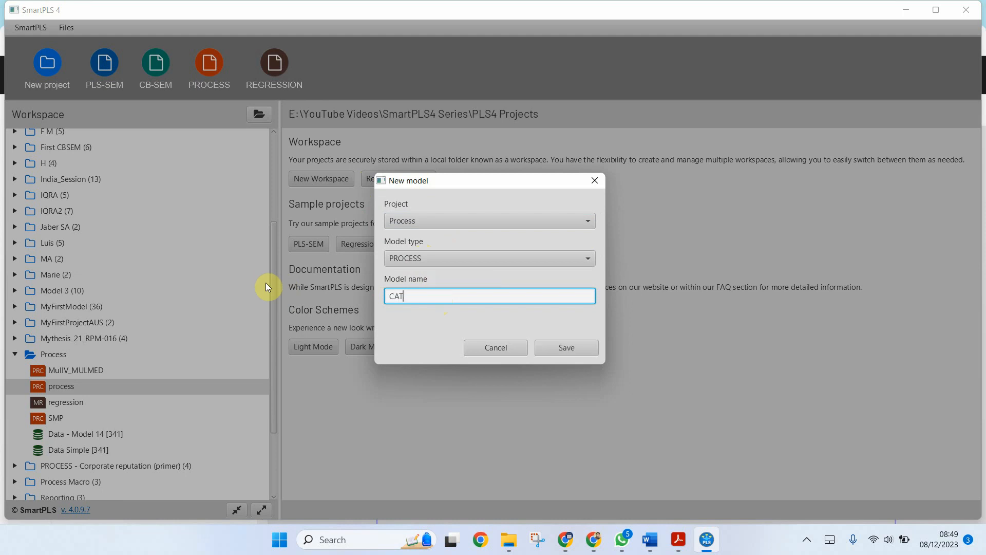
{"action": "type", "text": "PRED"}
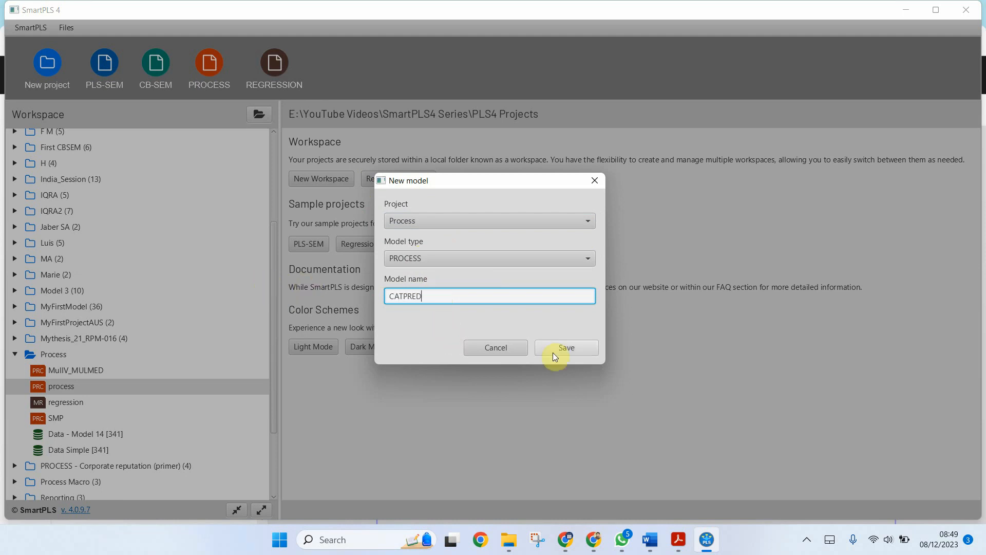
Save the CATPRED model and place Gender, the OL indicators and OP1–OP5 on the canvas
{"action": "left_click", "coordinate": [565, 347]}
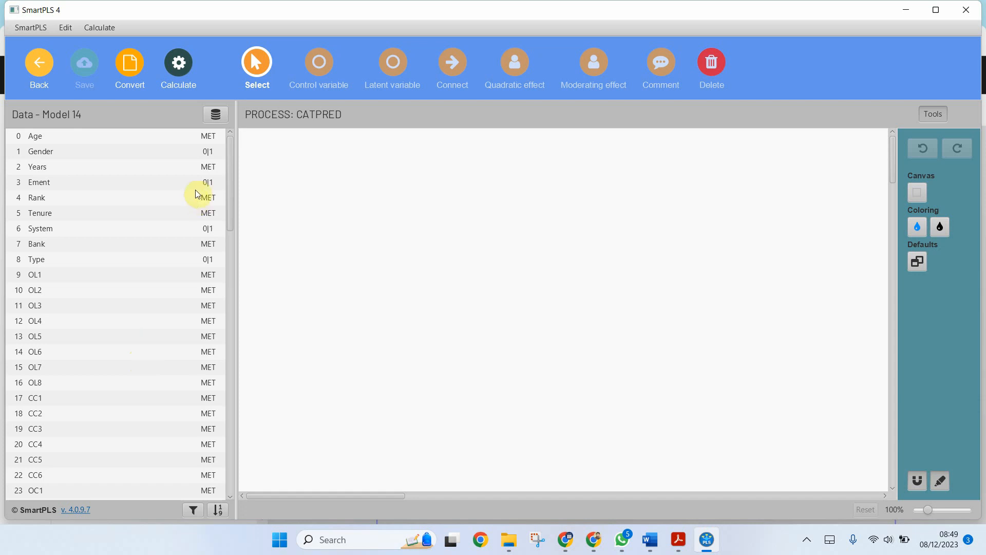
{"action": "mouse_move", "coordinate": [86, 376]}
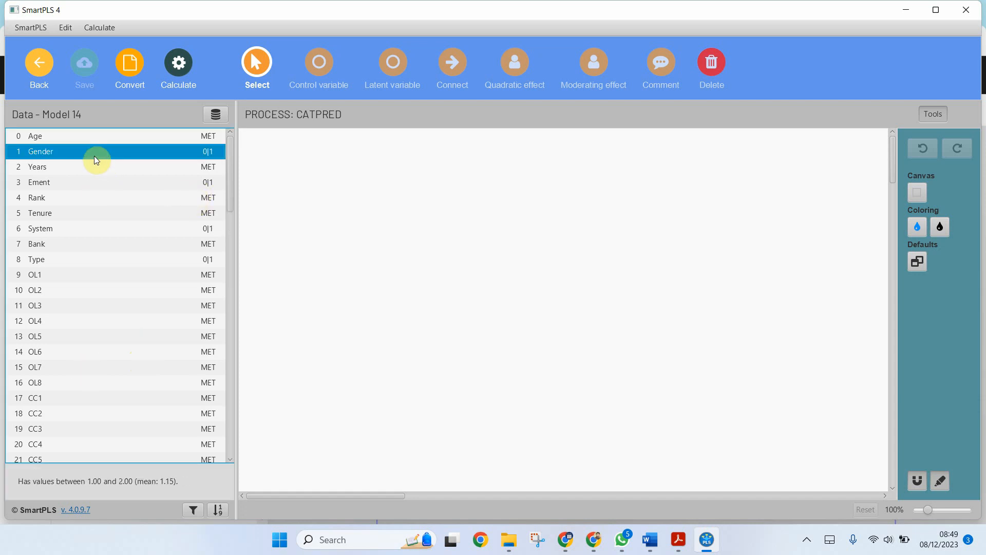
{"action": "left_click", "coordinate": [68, 274]}
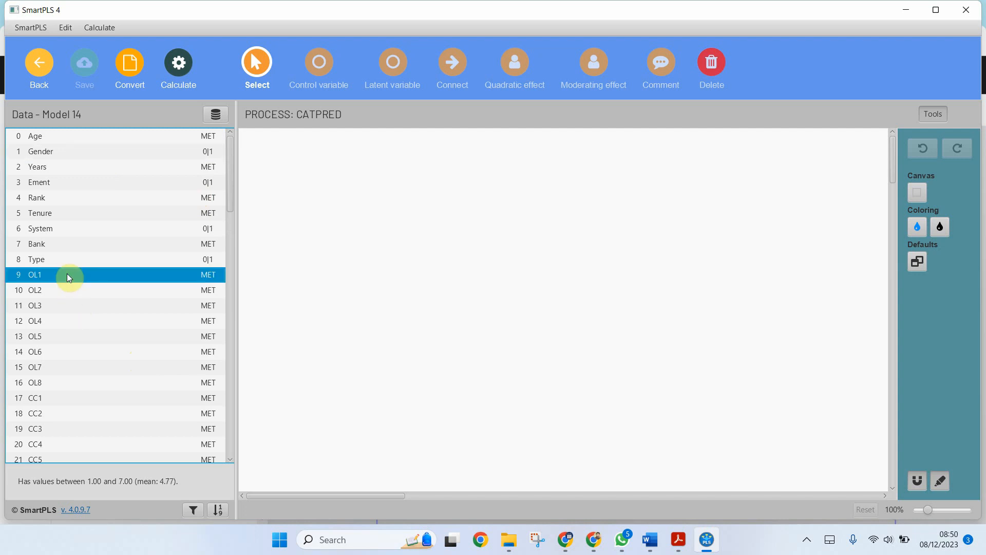
{"action": "scroll", "scroll_direction": "up", "scroll_amount": 3}
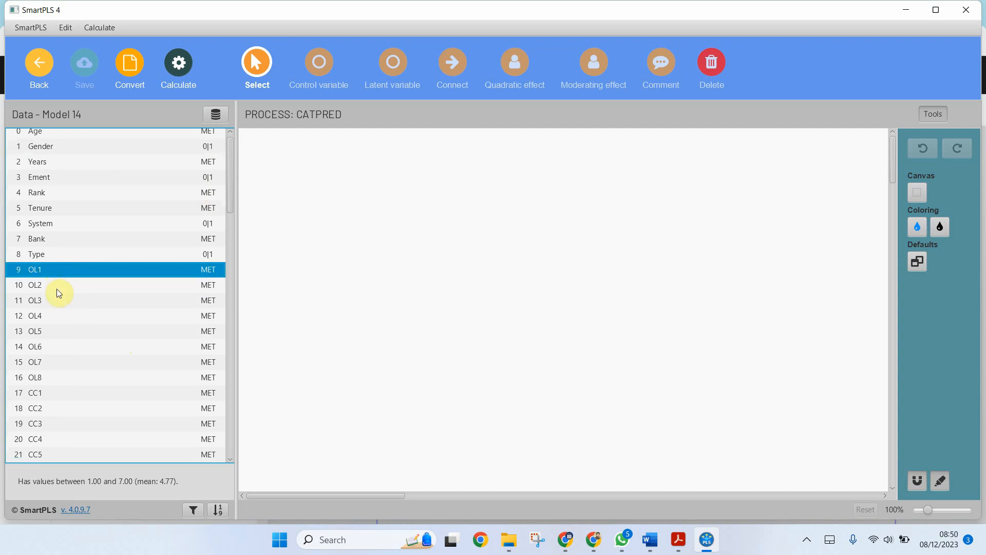
{"action": "left_click", "coordinate": [41, 151]}
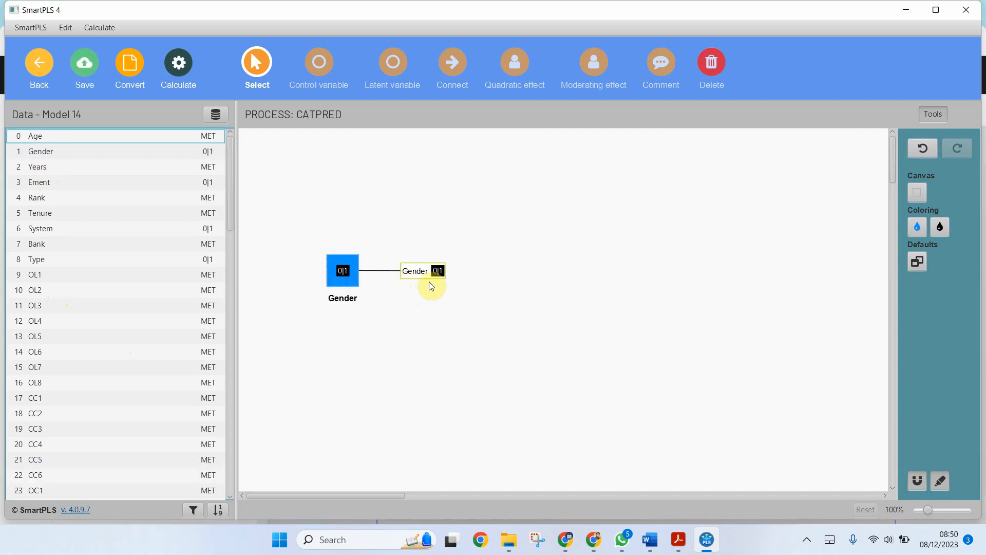
{"action": "mouse_move", "coordinate": [45, 244]}
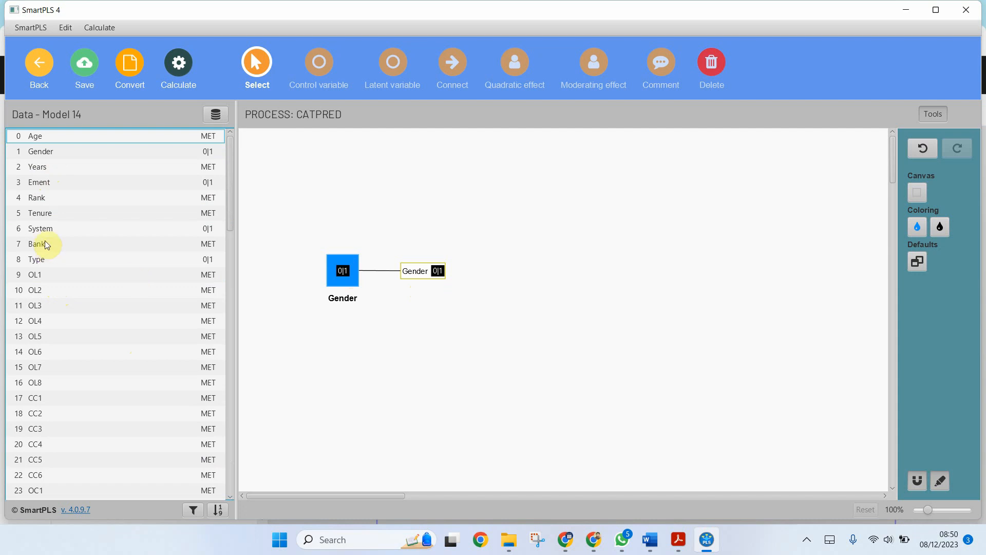
{"action": "left_click", "coordinate": [35, 275]}
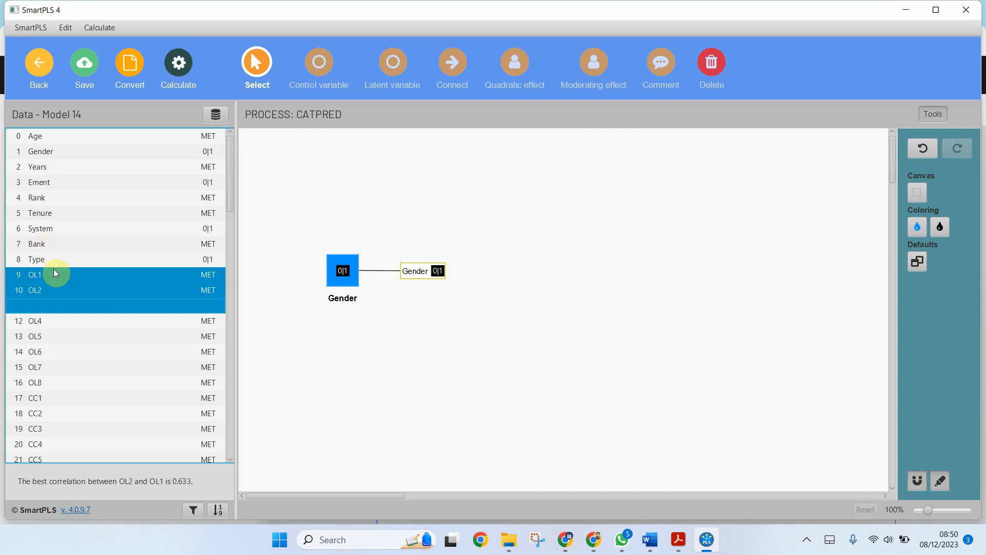
{"action": "left_click", "coordinate": [35, 382]}
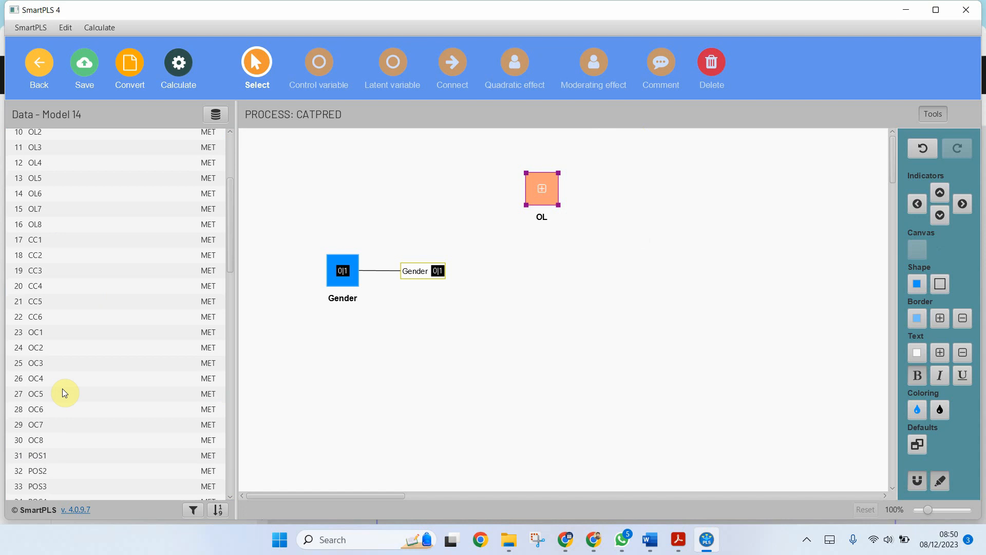
{"action": "scroll", "scroll_direction": "down", "scroll_amount": 3}
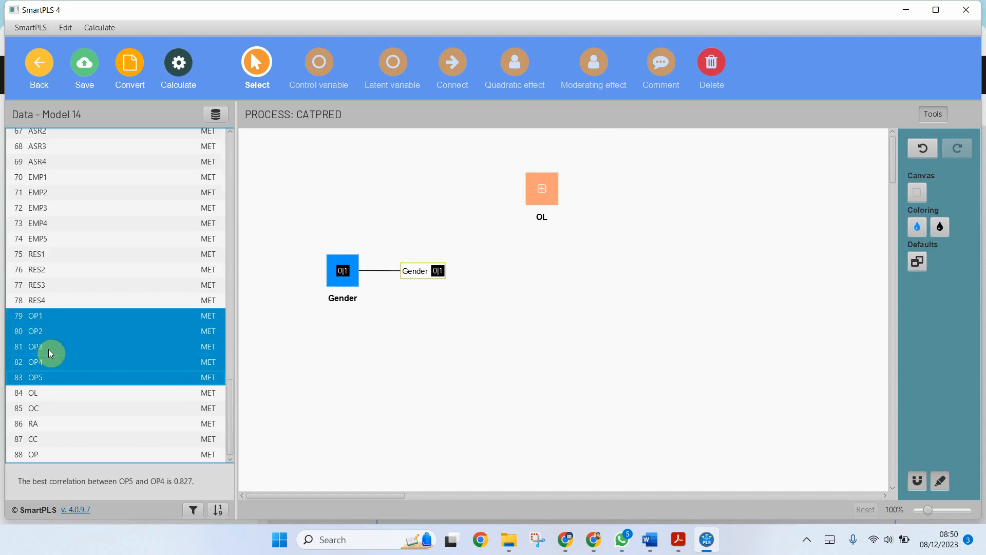
{"action": "mouse_move", "coordinate": [747, 284]}
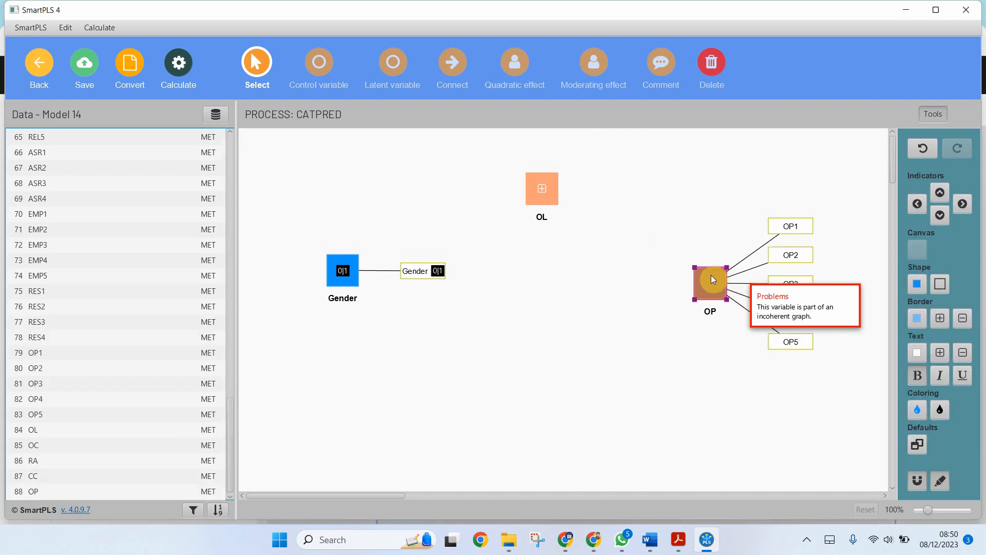
Draw the paths Gender→OL, OL→OP and Gender→OP with the Connect tool
{"action": "left_click", "coordinate": [452, 68]}
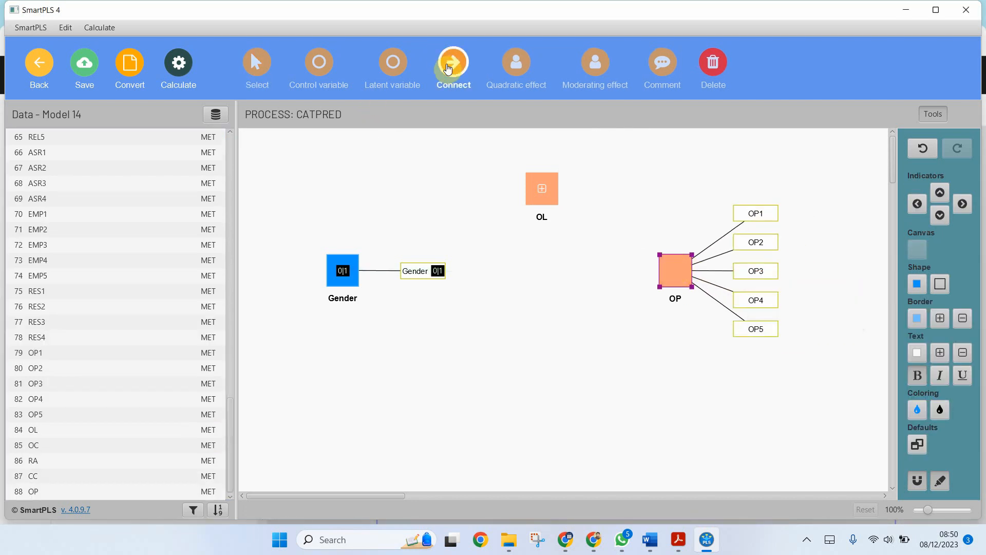
{"action": "left_click", "coordinate": [541, 189]}
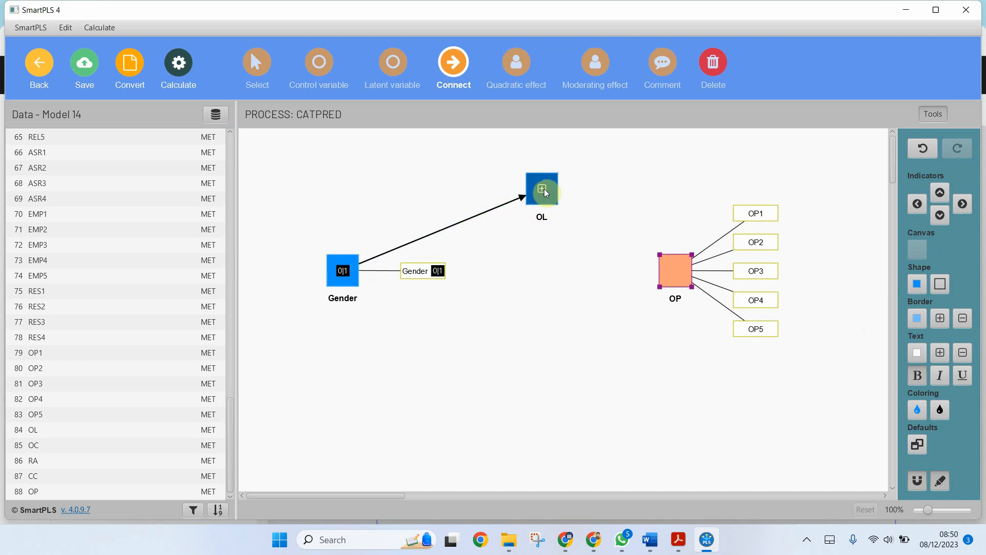
{"action": "left_click", "coordinate": [674, 270]}
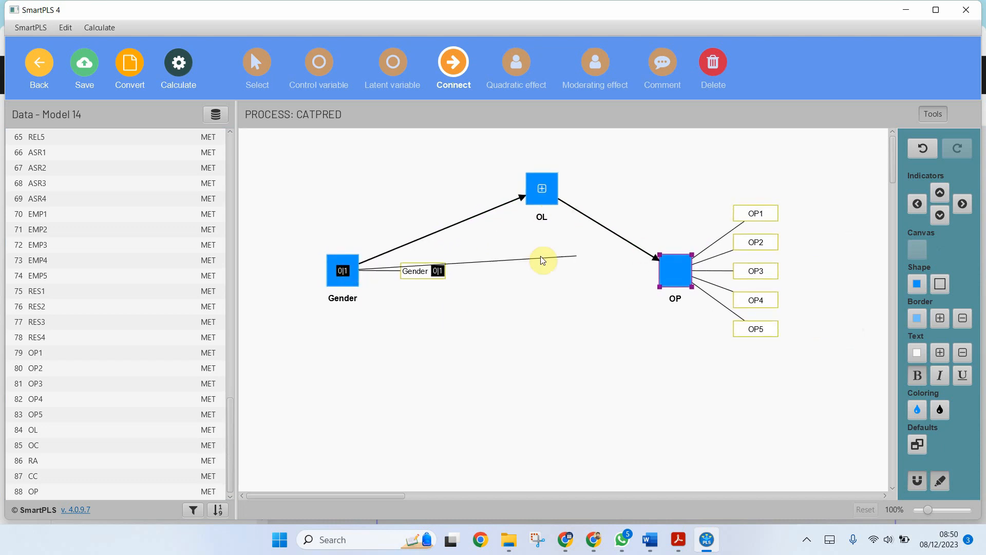
{"action": "left_click", "coordinate": [674, 271]}
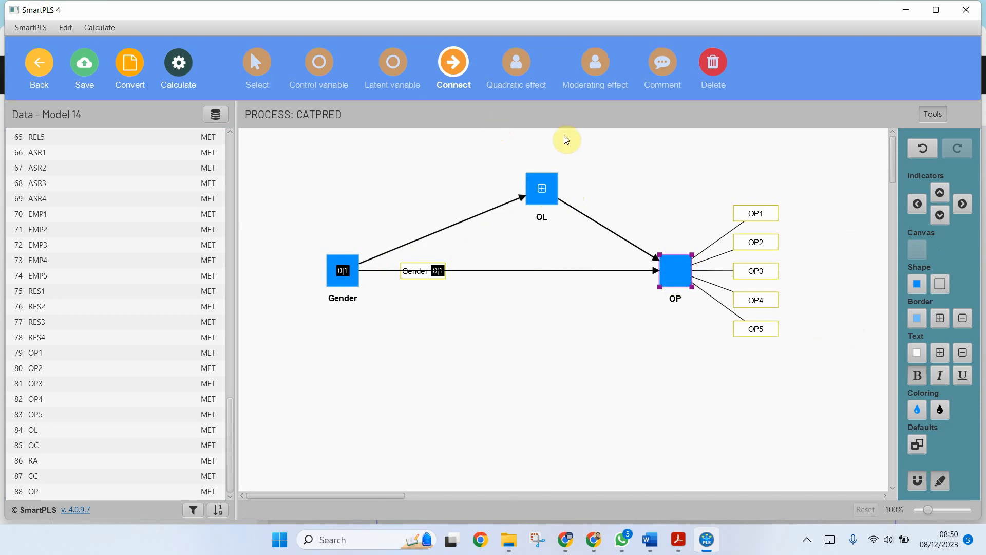
{"action": "mouse_move", "coordinate": [83, 67]}
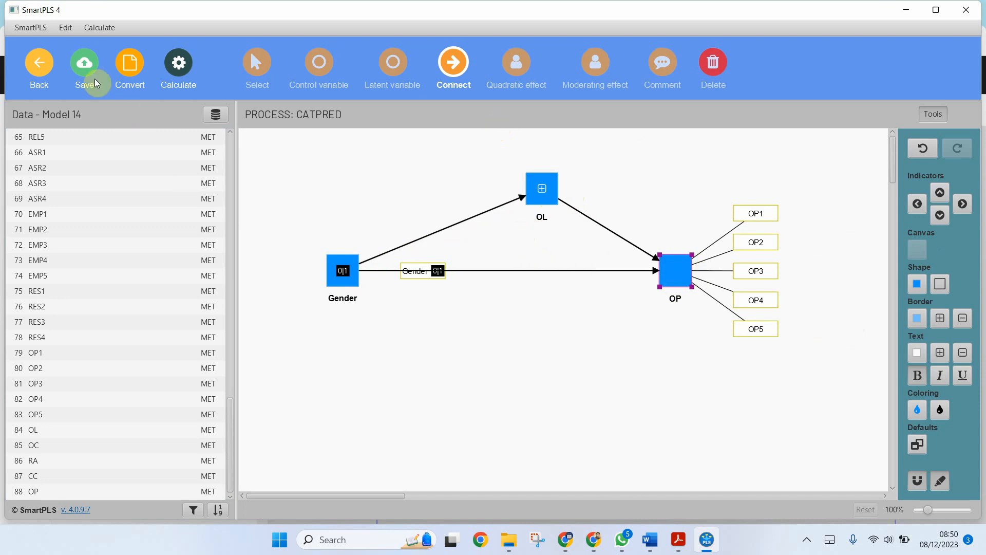
Return to Select mode and hide the indicators of OP and the remaining constructs
{"action": "left_click", "coordinate": [256, 63]}
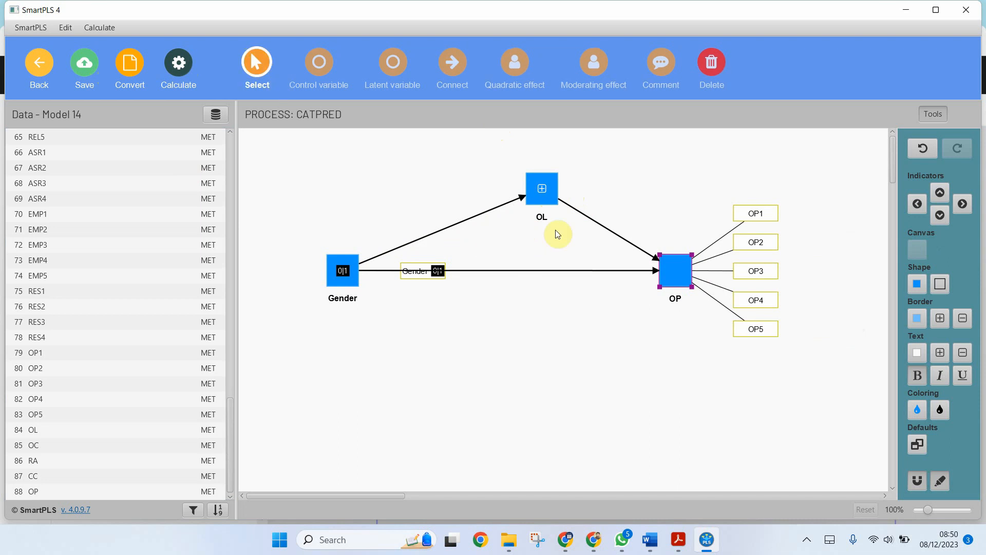
{"action": "double_click", "coordinate": [674, 270]}
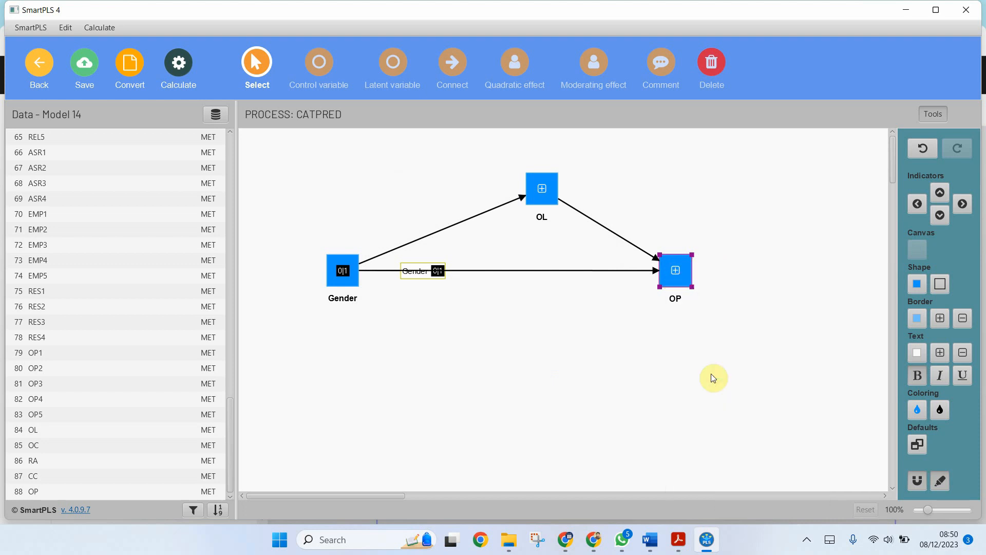
{"action": "right_click", "coordinate": [342, 270]}
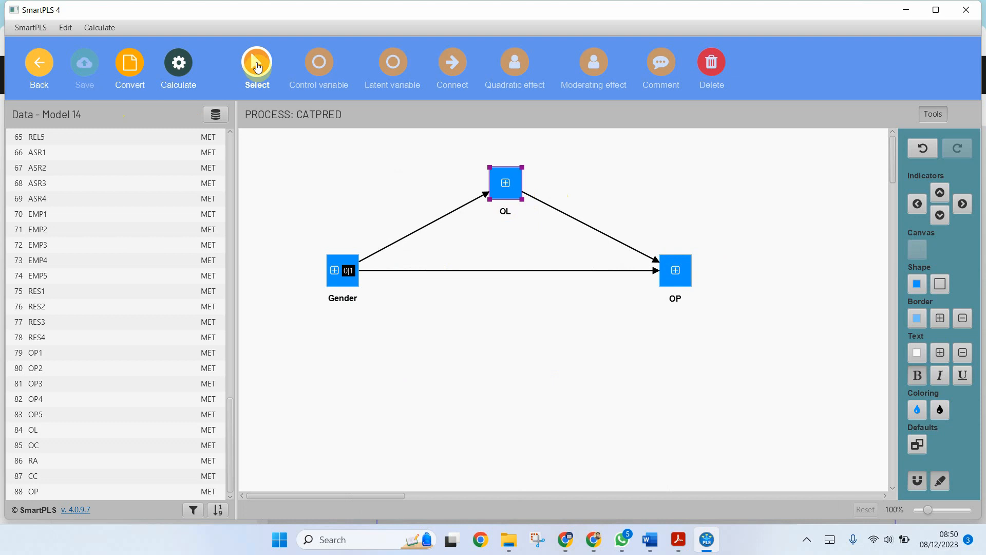
Bring up the Calculate menu of standard algorithms for the model
{"action": "left_click", "coordinate": [178, 68]}
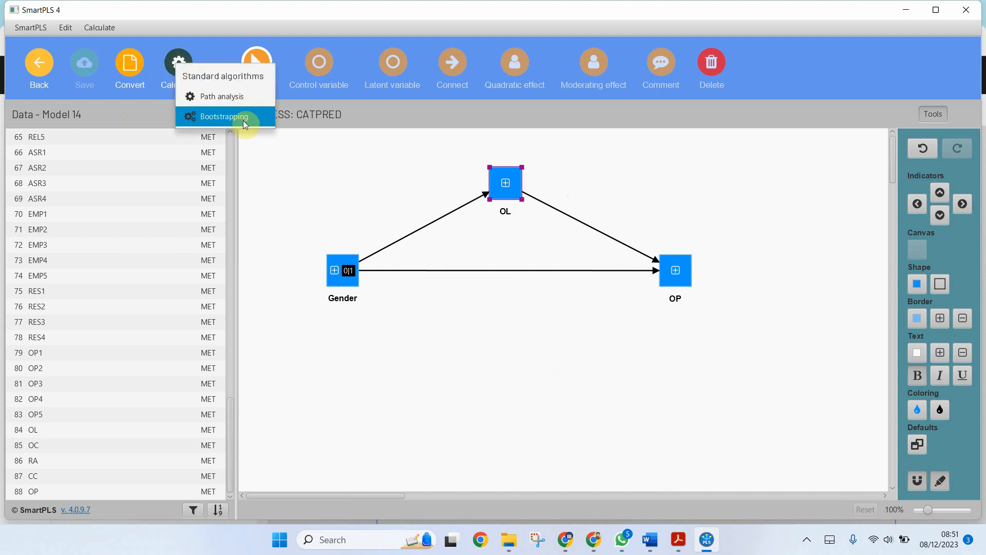
{"action": "mouse_move", "coordinate": [225, 97]}
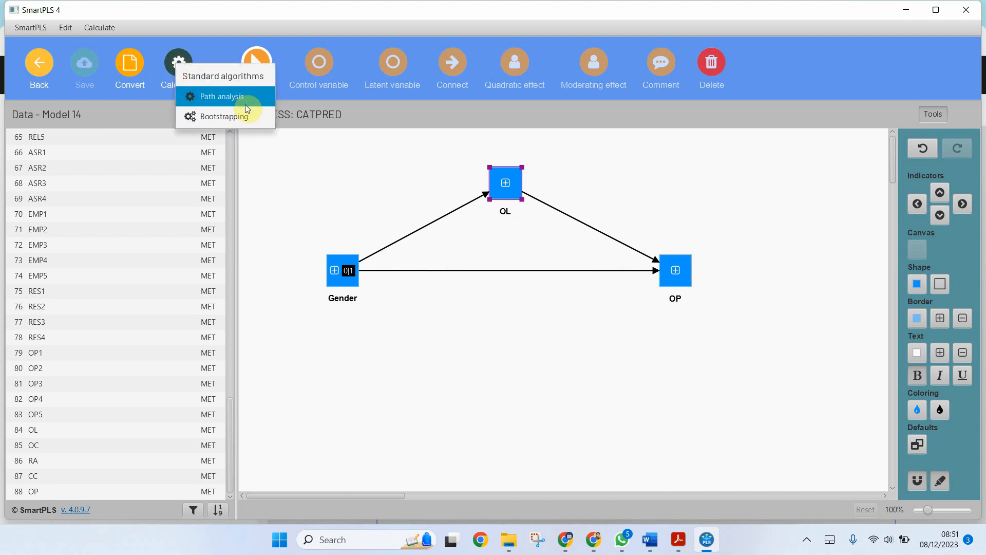
{"action": "mouse_move", "coordinate": [223, 116]}
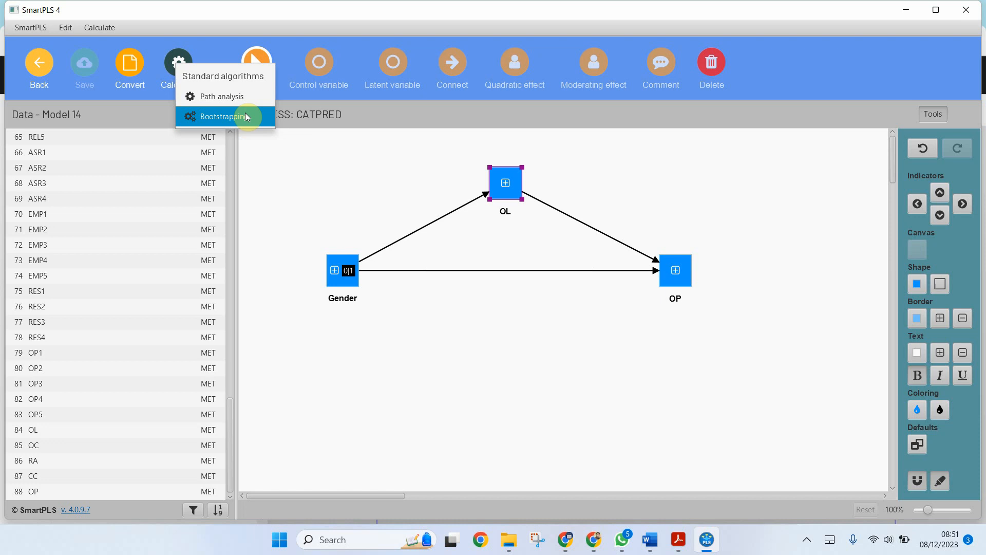
Run bootstrapping with 5000 subsamples, BCa confidence intervals and a two-tailed test at 0.05
{"action": "left_click", "coordinate": [221, 116]}
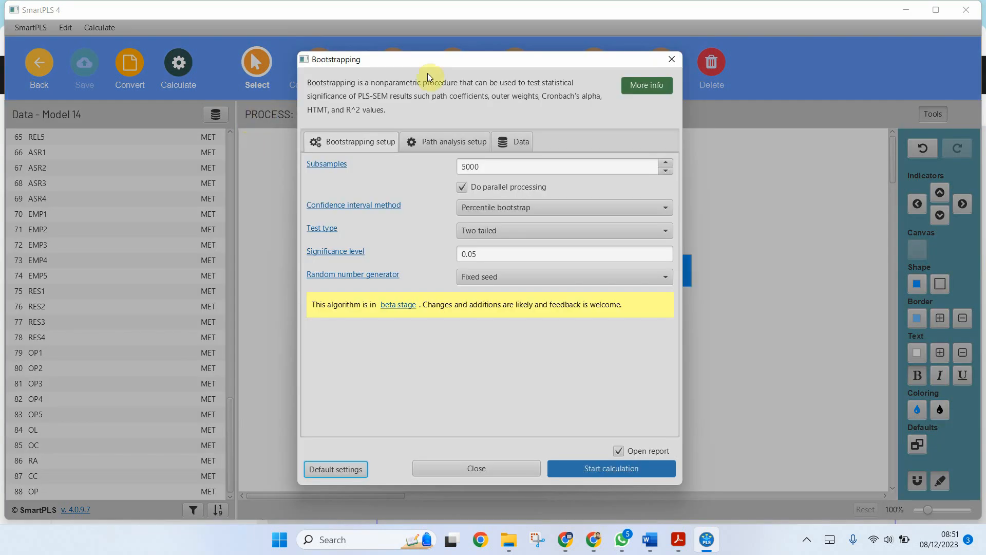
{"action": "left_click", "coordinate": [559, 167]}
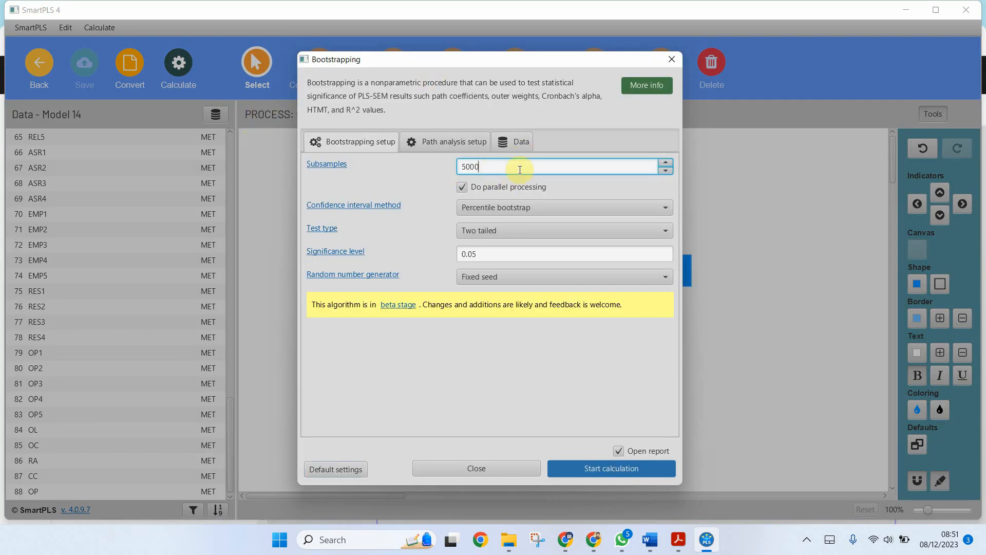
{"action": "mouse_move", "coordinate": [481, 207]}
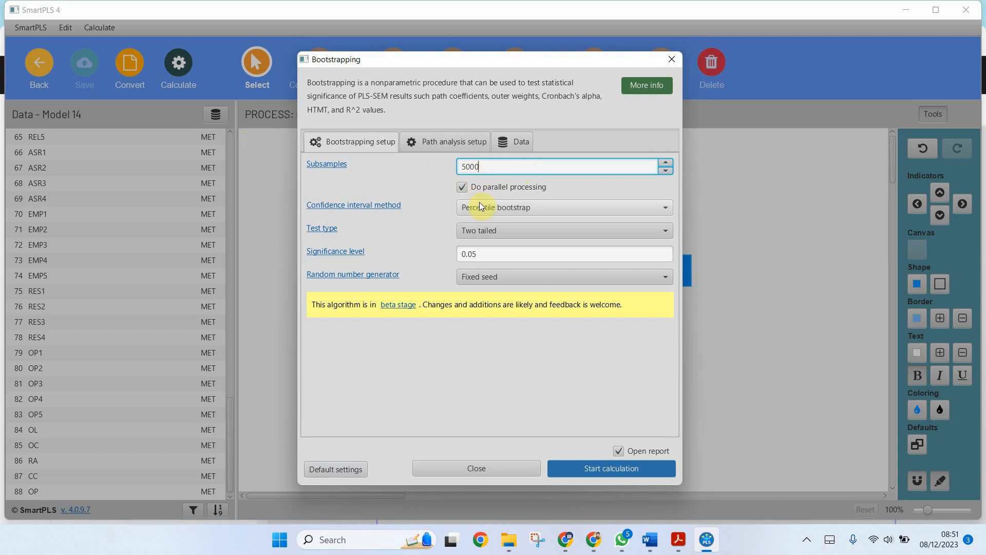
{"action": "mouse_move", "coordinate": [531, 212]}
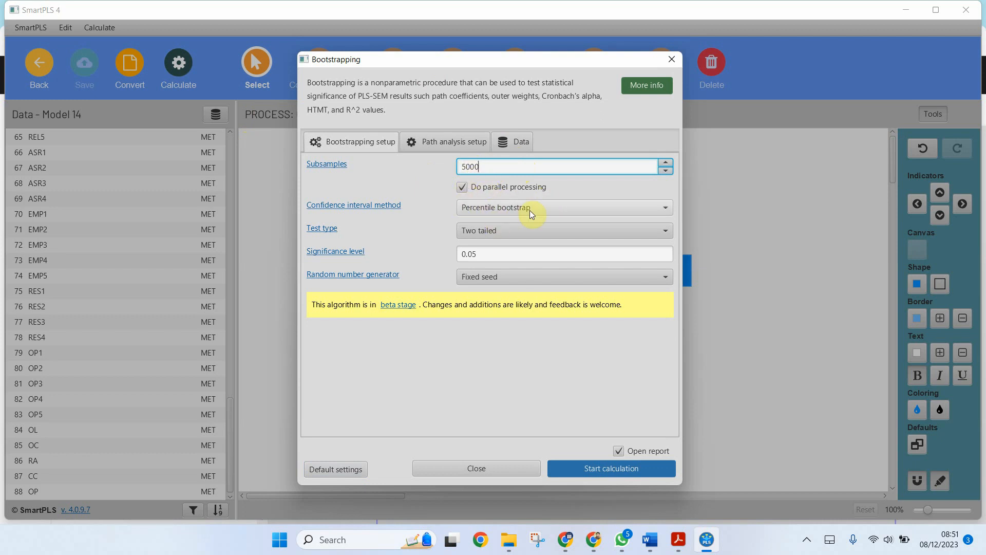
{"action": "left_click", "coordinate": [563, 207]}
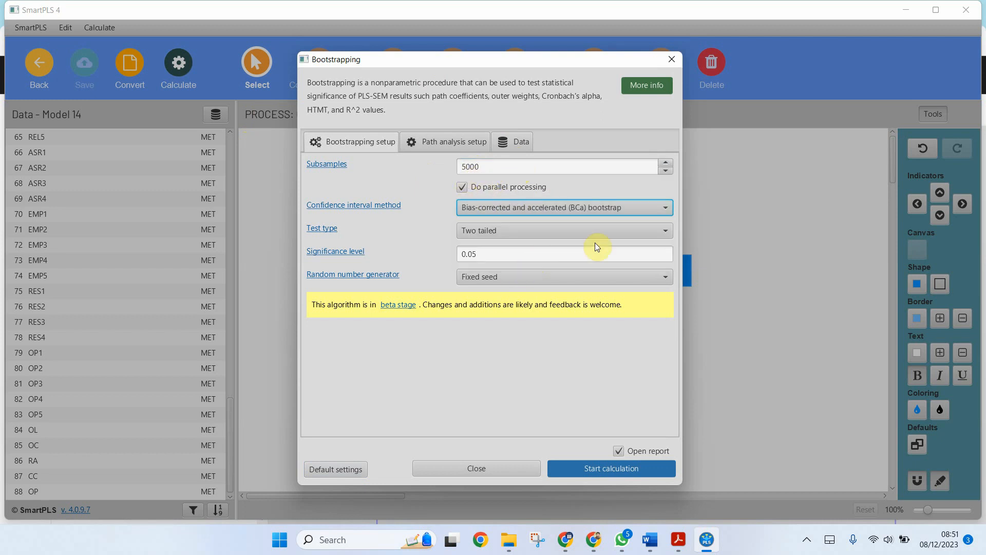
{"action": "left_click", "coordinate": [563, 230]}
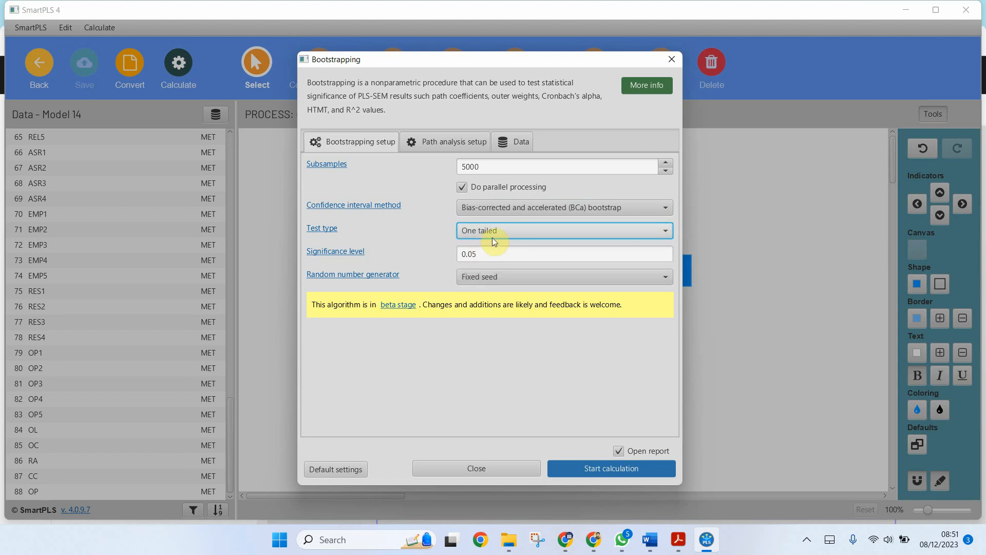
{"action": "left_click", "coordinate": [563, 230]}
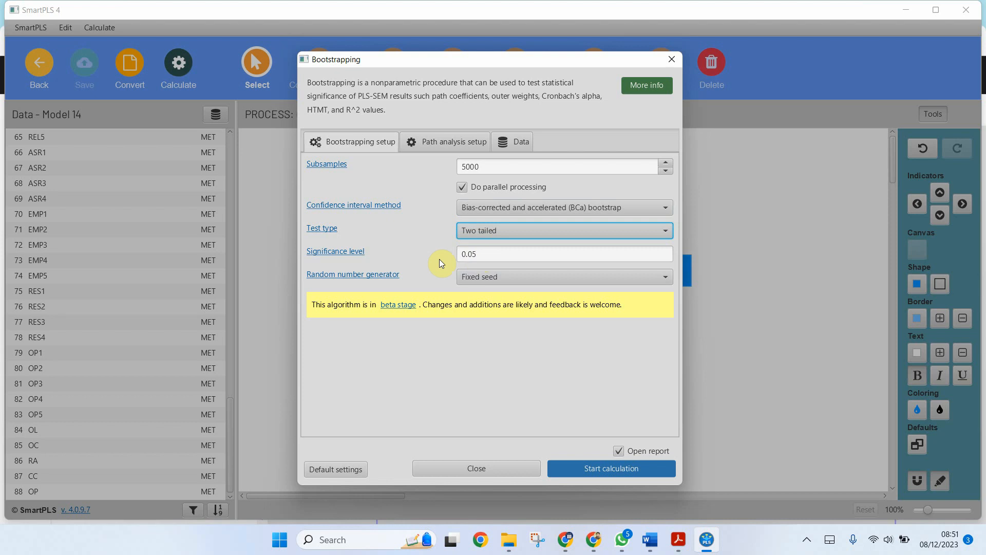
{"action": "mouse_move", "coordinate": [661, 495]}
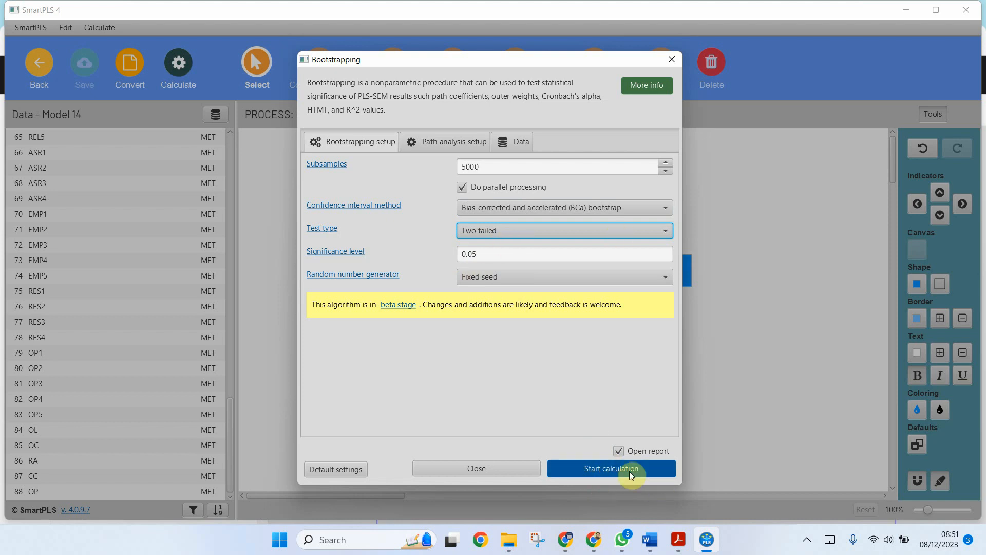
{"action": "left_click", "coordinate": [610, 469]}
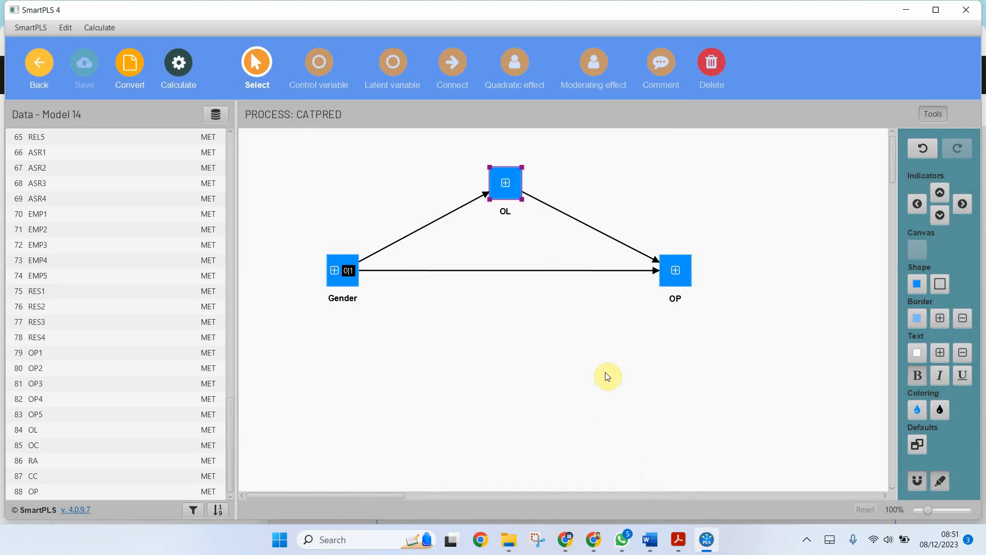
Show the bootstrapping path coefficients table under Final results
{"action": "left_click", "coordinate": [178, 68]}
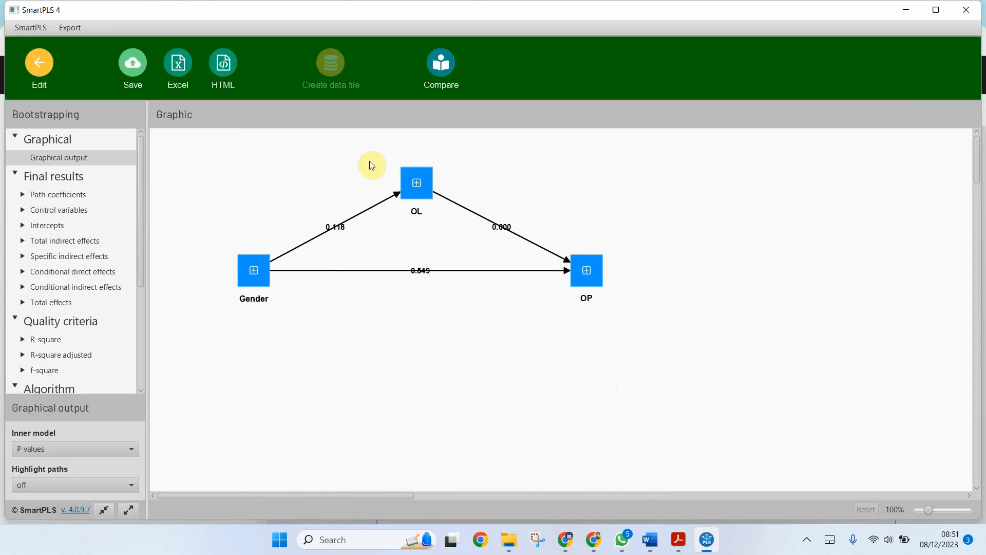
{"action": "mouse_move", "coordinate": [124, 247]}
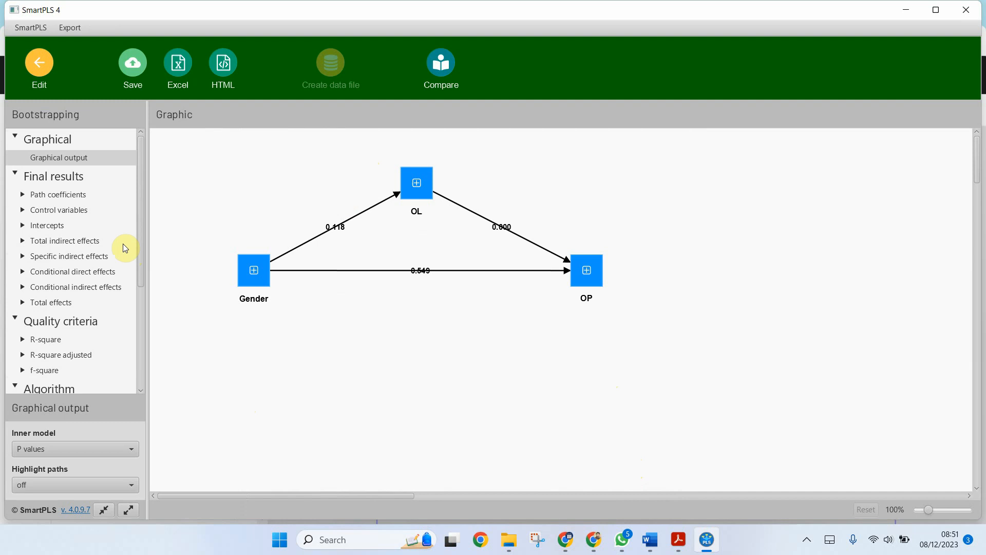
{"action": "left_click", "coordinate": [58, 194]}
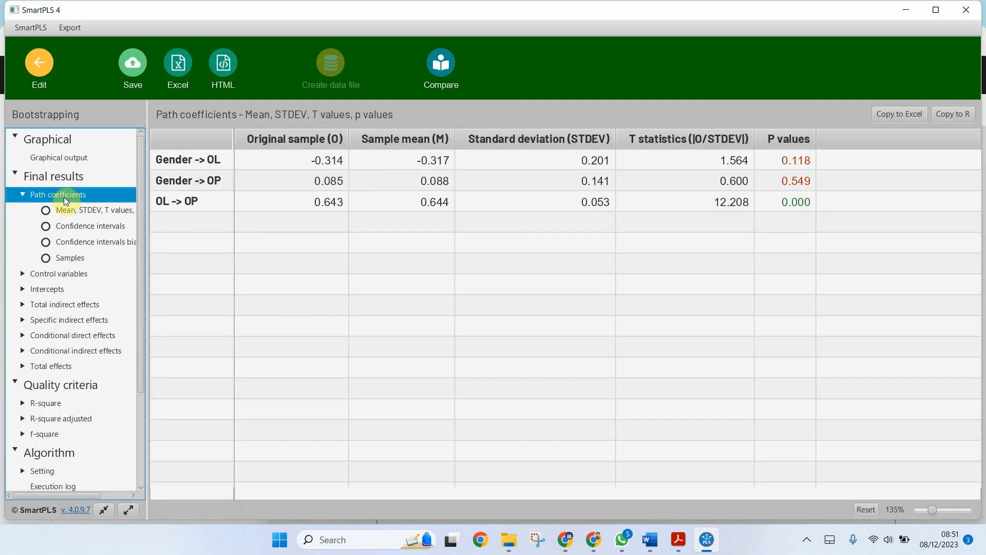
{"action": "mouse_move", "coordinate": [240, 251]}
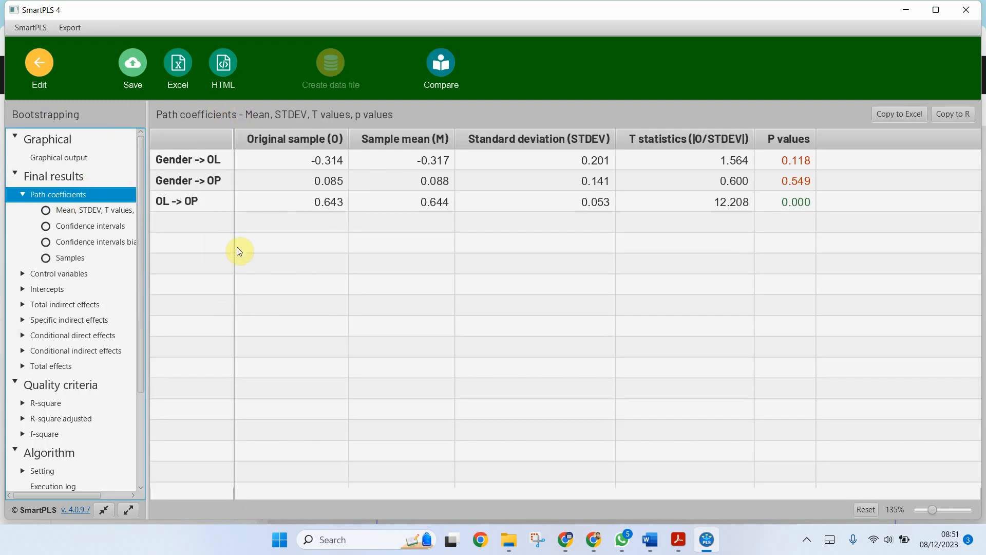
{"action": "mouse_move", "coordinate": [101, 243]}
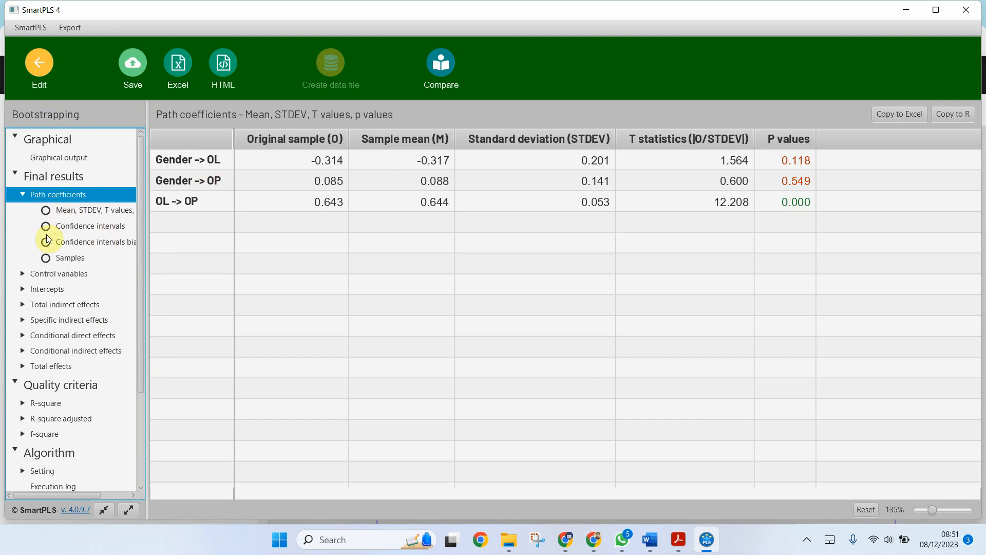
{"action": "mouse_move", "coordinate": [48, 267]}
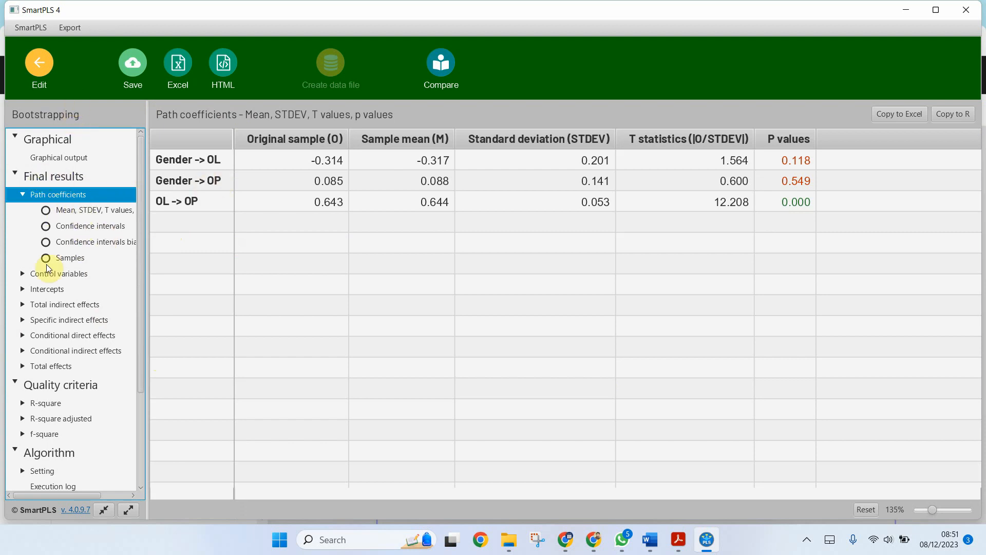
{"action": "scroll", "scroll_direction": "down", "scroll_amount": 3}
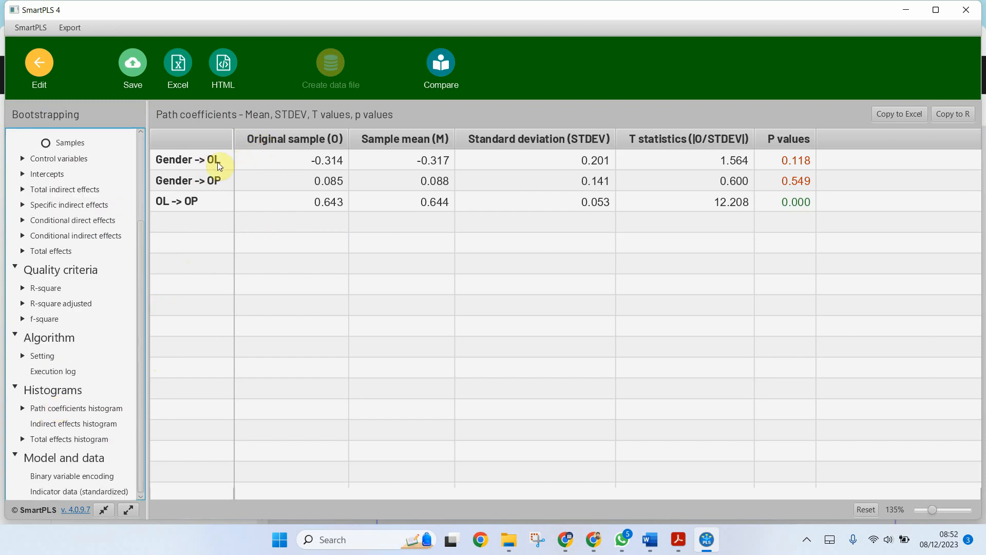
Highlight the Gender→OL row (p=0.118) and the OL→OP row (p=0.000)
{"action": "left_click", "coordinate": [187, 159]}
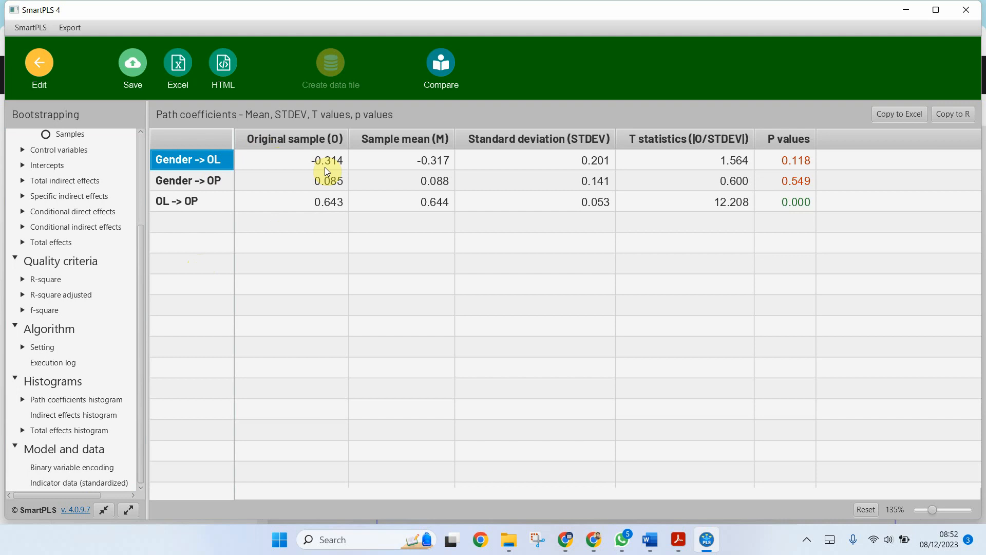
{"action": "left_click", "coordinate": [787, 161]}
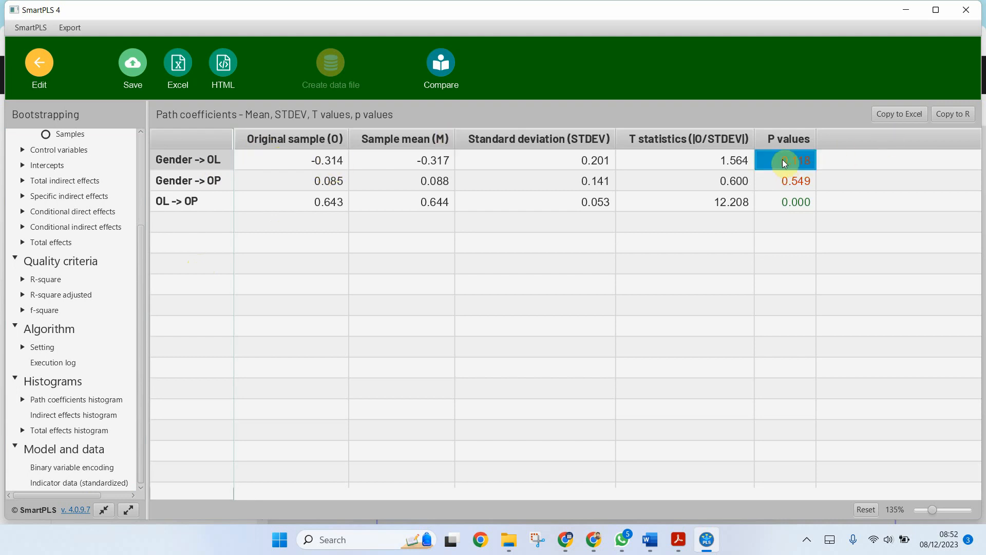
{"action": "mouse_move", "coordinate": [440, 202]}
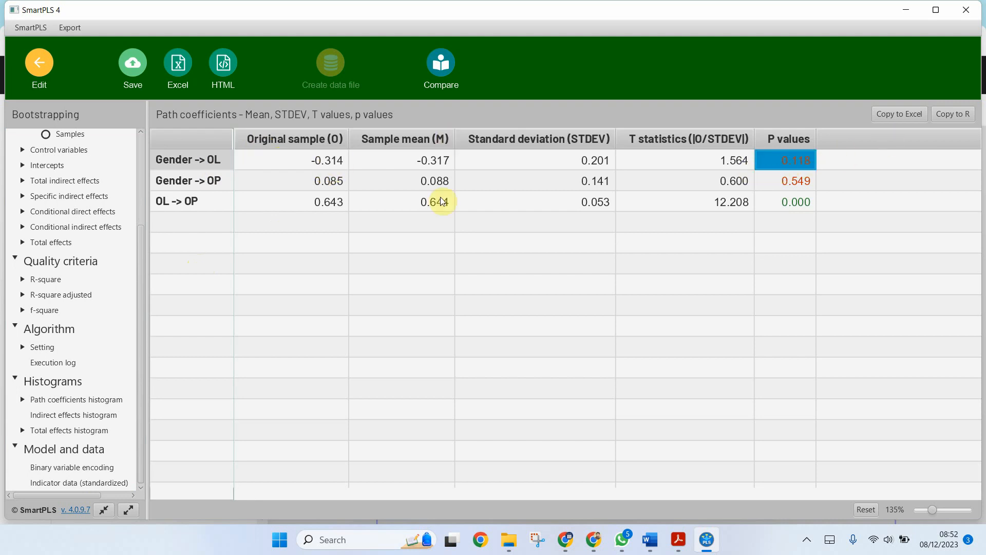
{"action": "mouse_move", "coordinate": [195, 161]}
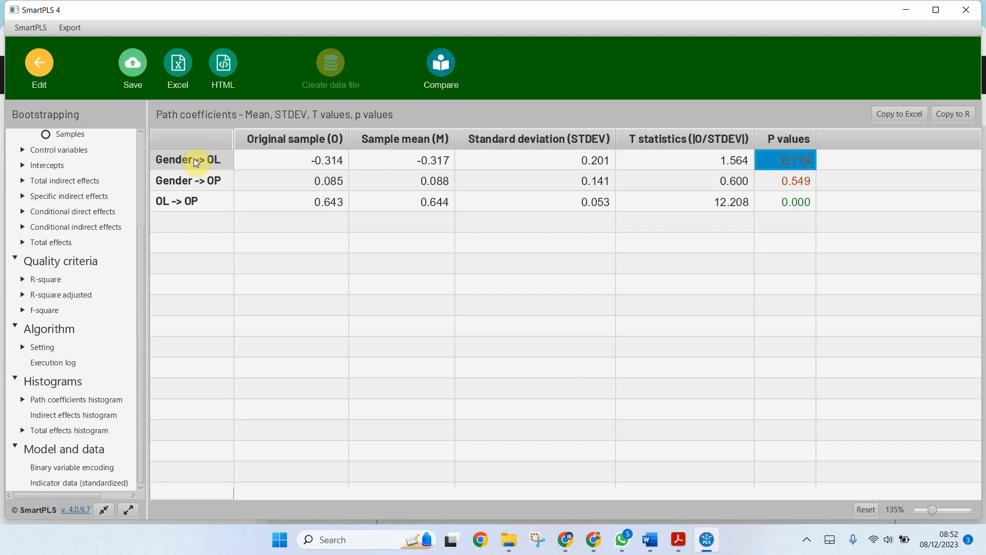
{"action": "mouse_move", "coordinate": [320, 162]}
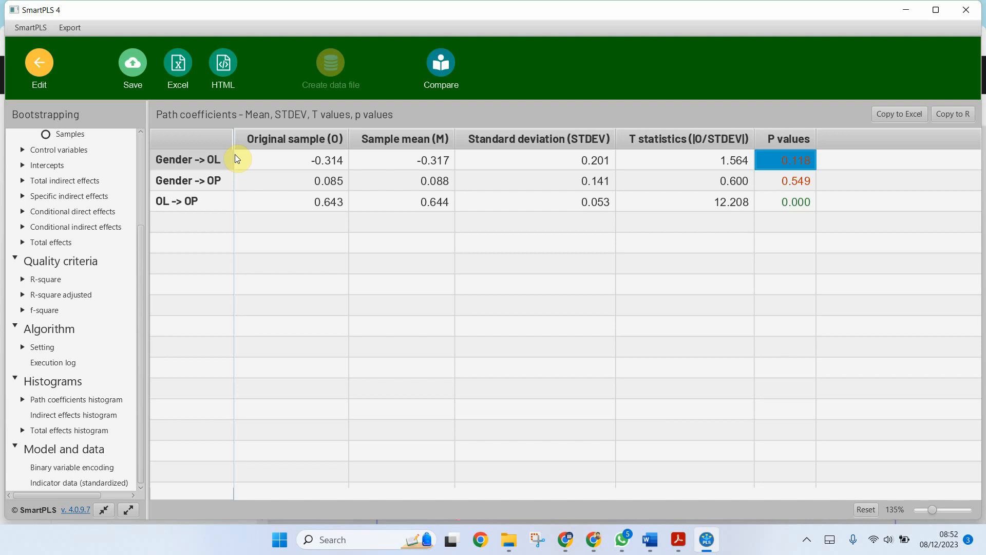
{"action": "mouse_move", "coordinate": [786, 161]}
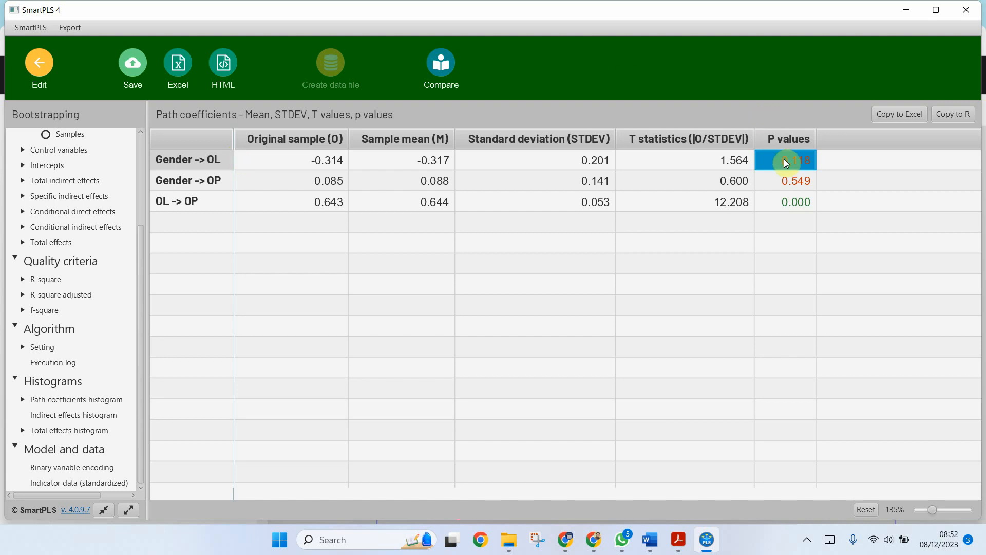
{"action": "mouse_move", "coordinate": [322, 164]}
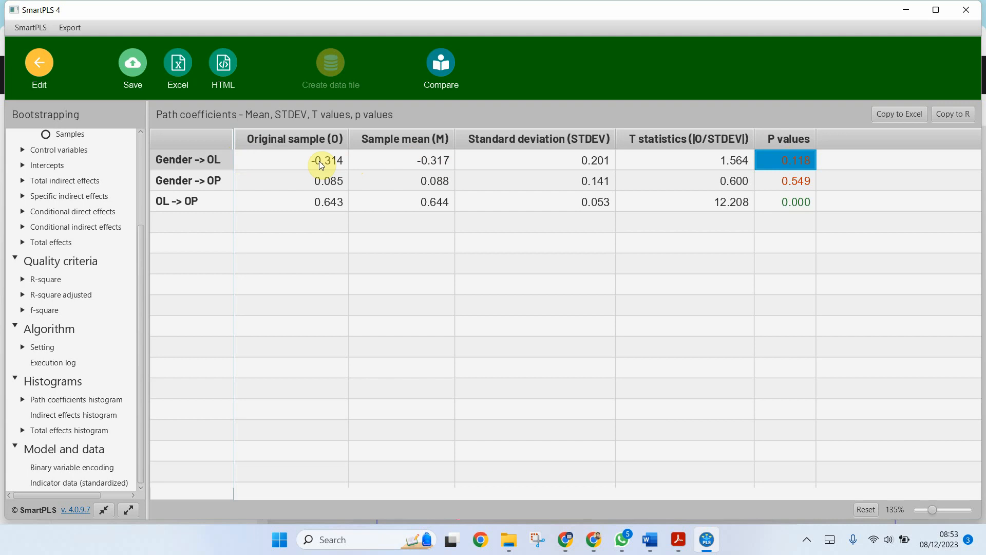
{"action": "mouse_move", "coordinate": [616, 172]}
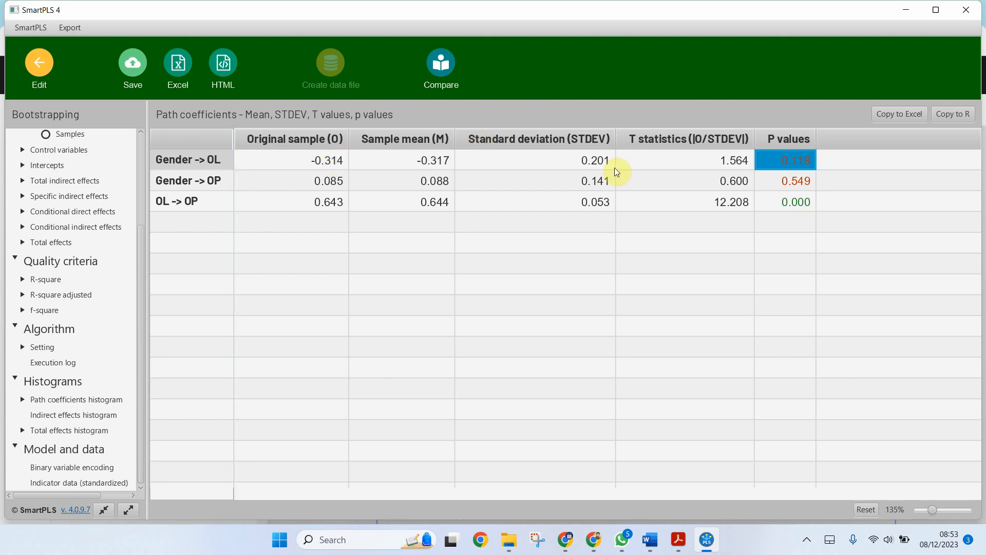
{"action": "mouse_move", "coordinate": [263, 193]}
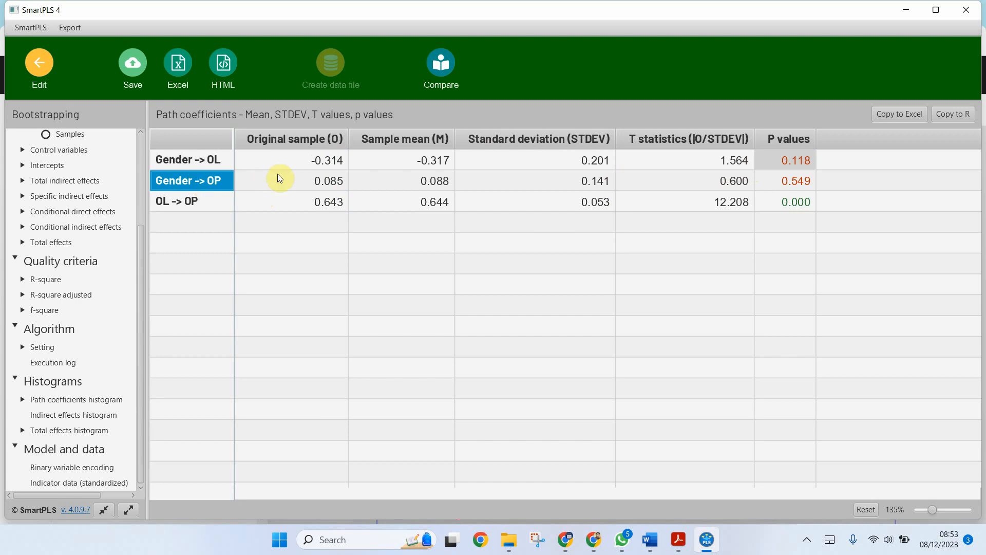
{"action": "mouse_move", "coordinate": [321, 190]}
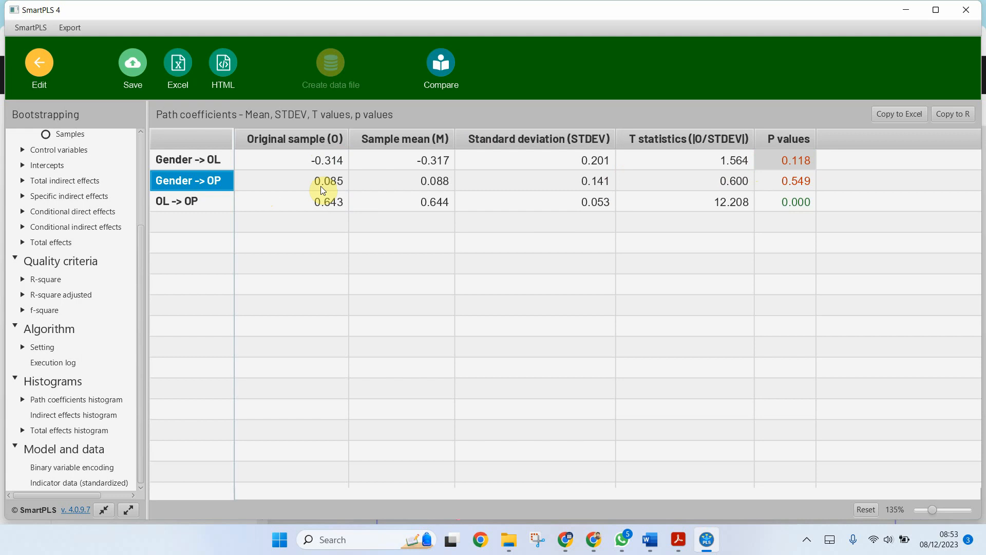
{"action": "mouse_move", "coordinate": [817, 194]}
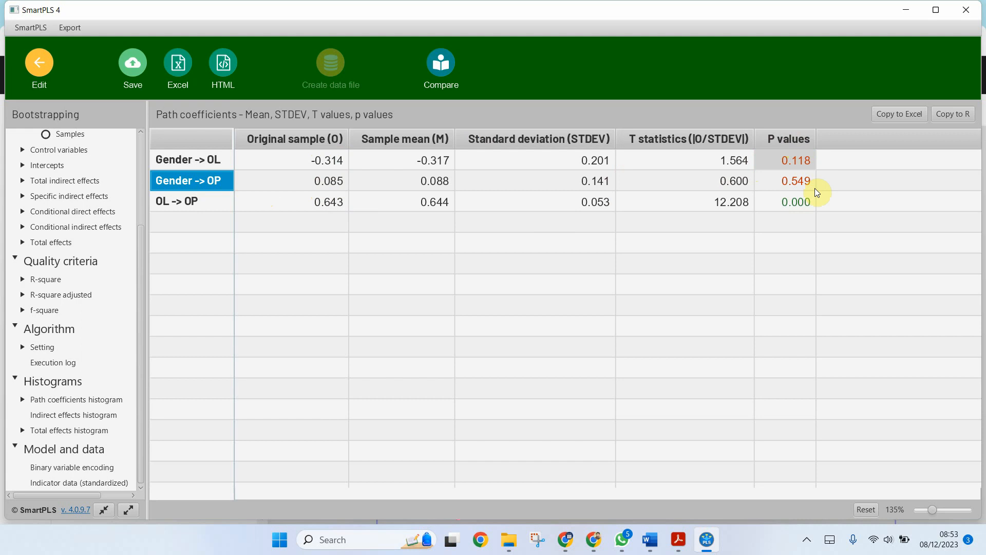
{"action": "left_click", "coordinate": [192, 201]}
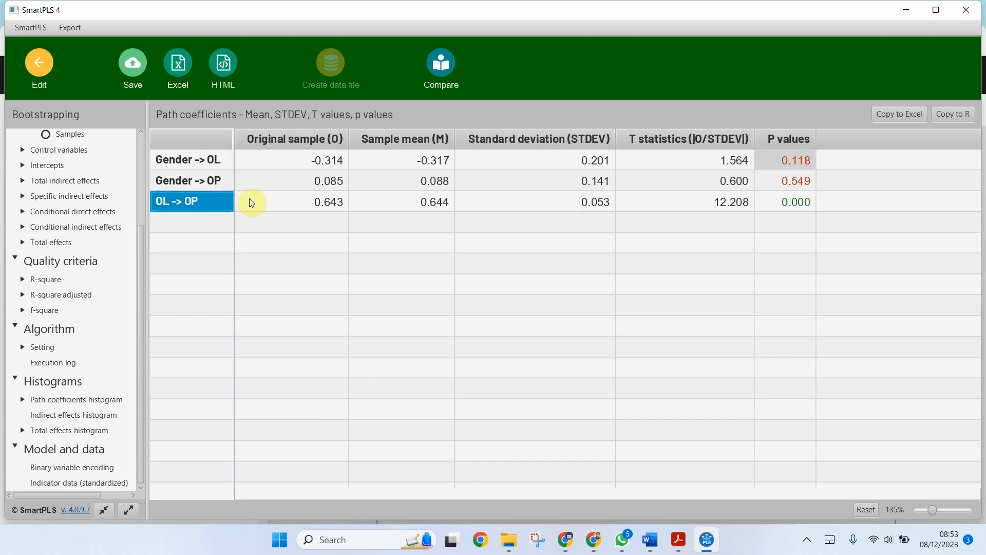
{"action": "mouse_move", "coordinate": [207, 203]}
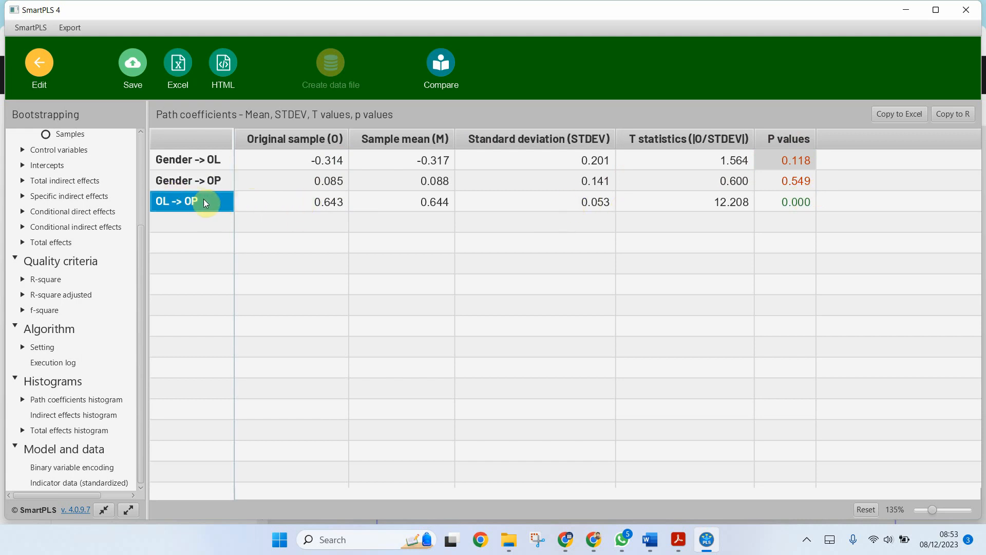
{"action": "left_click", "coordinate": [786, 201]}
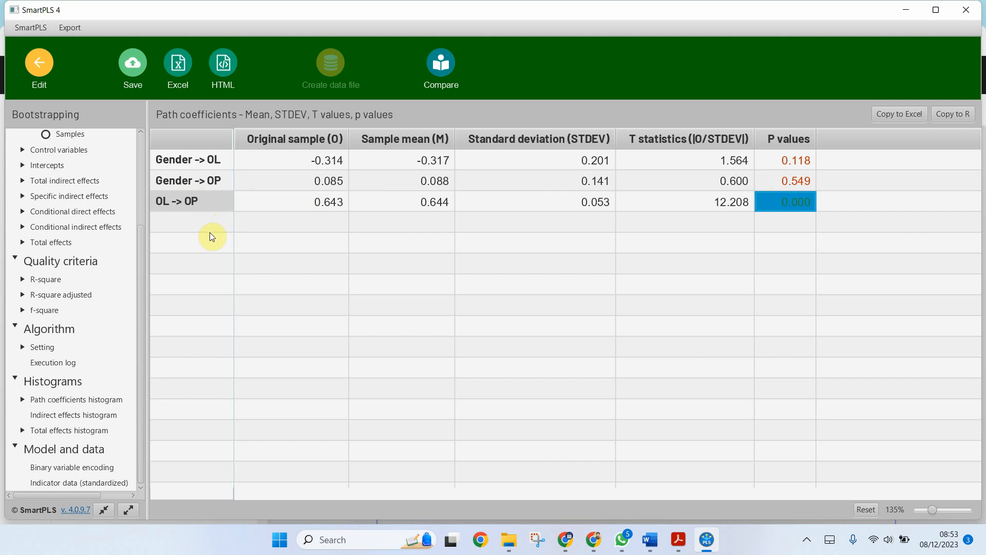
{"action": "mouse_move", "coordinate": [77, 202]}
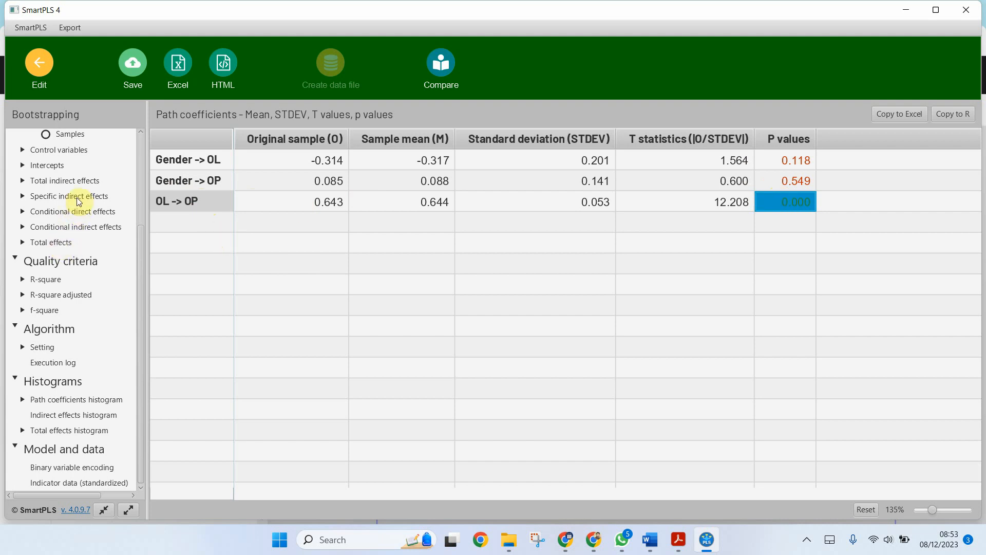
{"action": "left_click", "coordinate": [69, 195]}
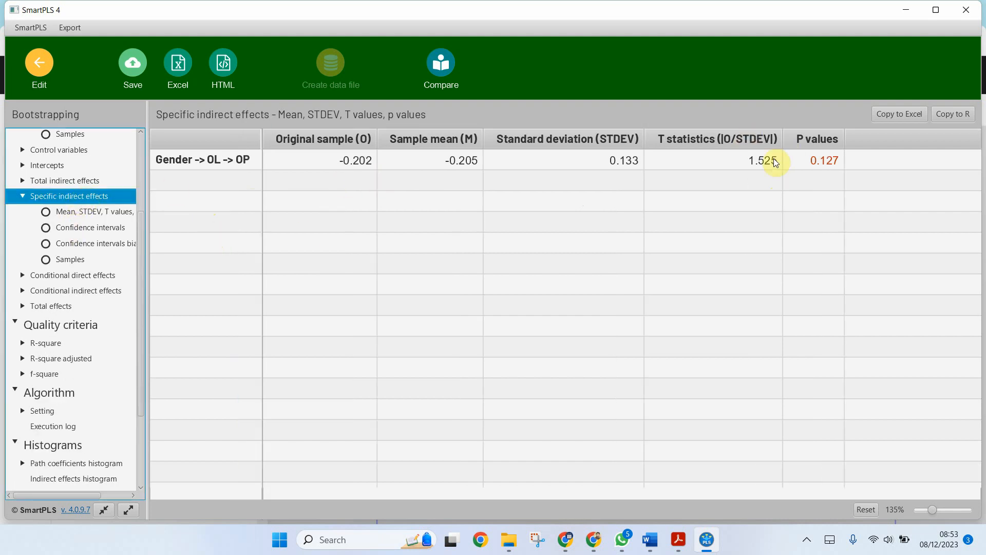
{"action": "mouse_move", "coordinate": [811, 164]}
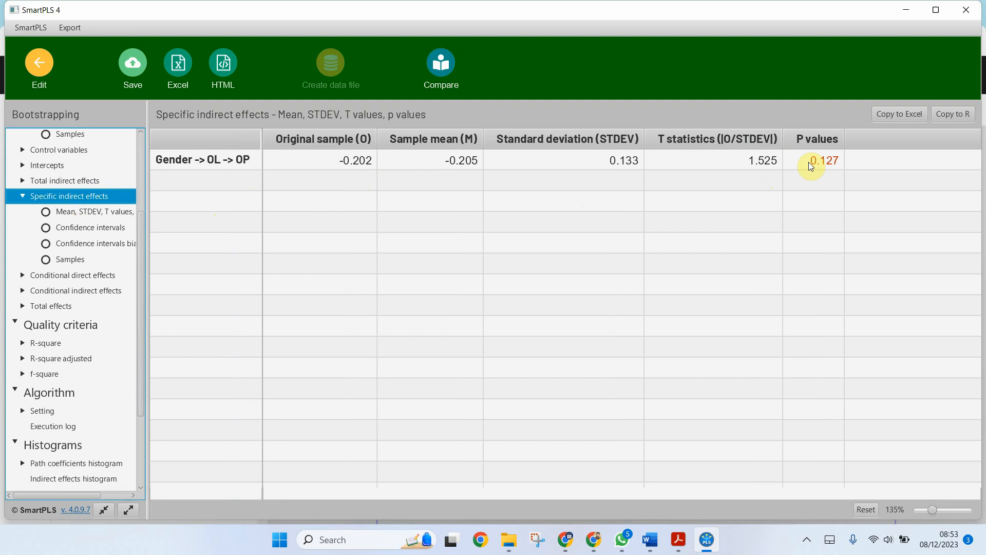
{"action": "mouse_move", "coordinate": [211, 192]}
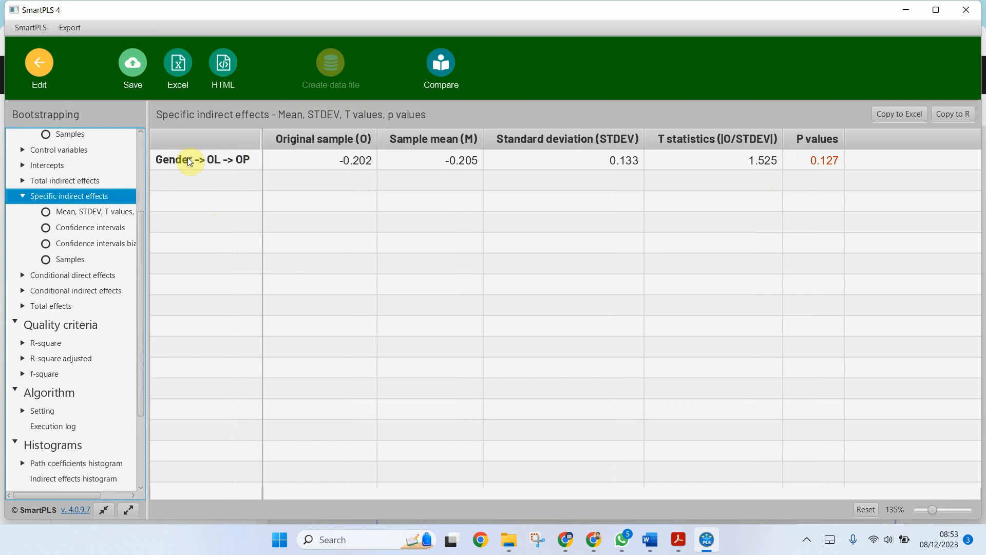
{"action": "mouse_move", "coordinate": [188, 167]}
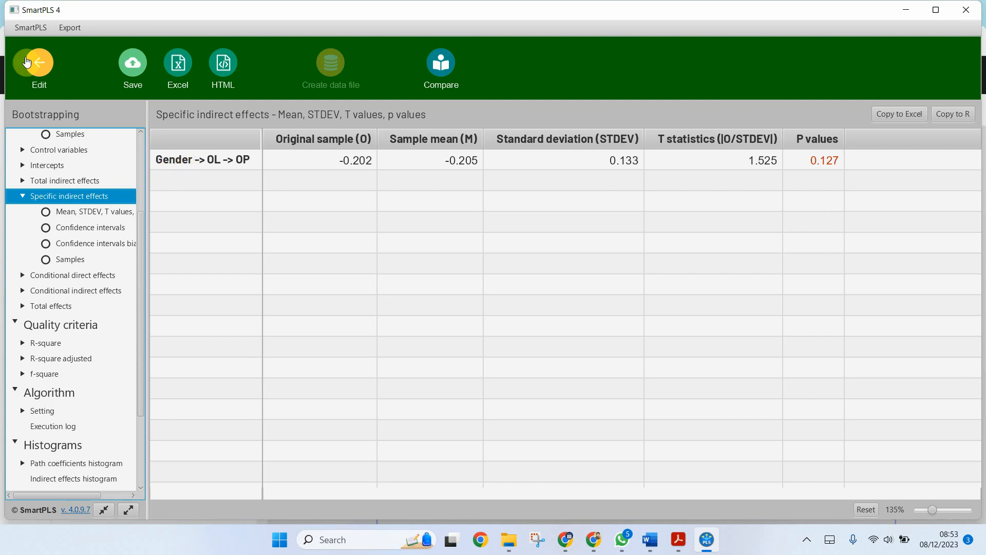
Leave the report, return to the workspace and reopen the CATPRED model for editing
{"action": "left_click", "coordinate": [38, 63]}
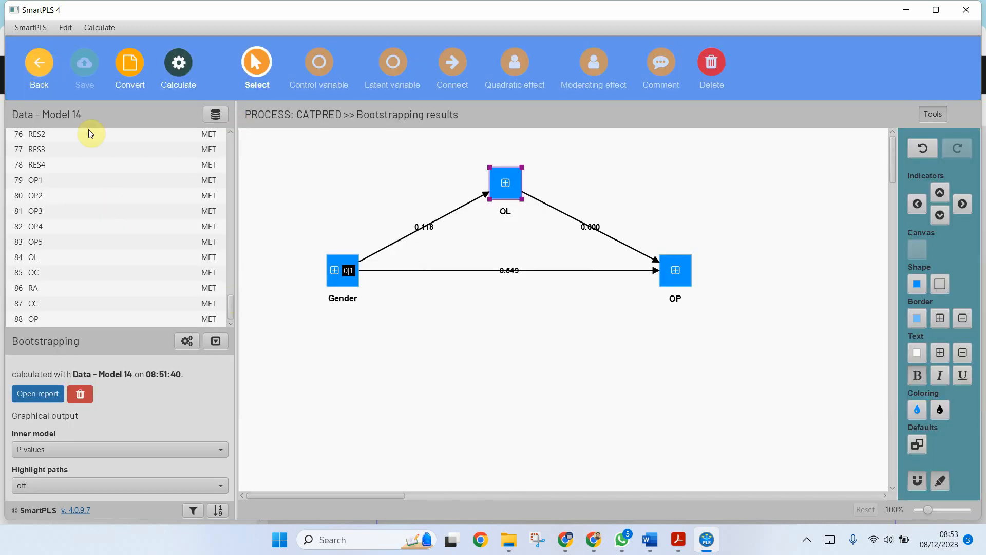
{"action": "left_click", "coordinate": [39, 66]}
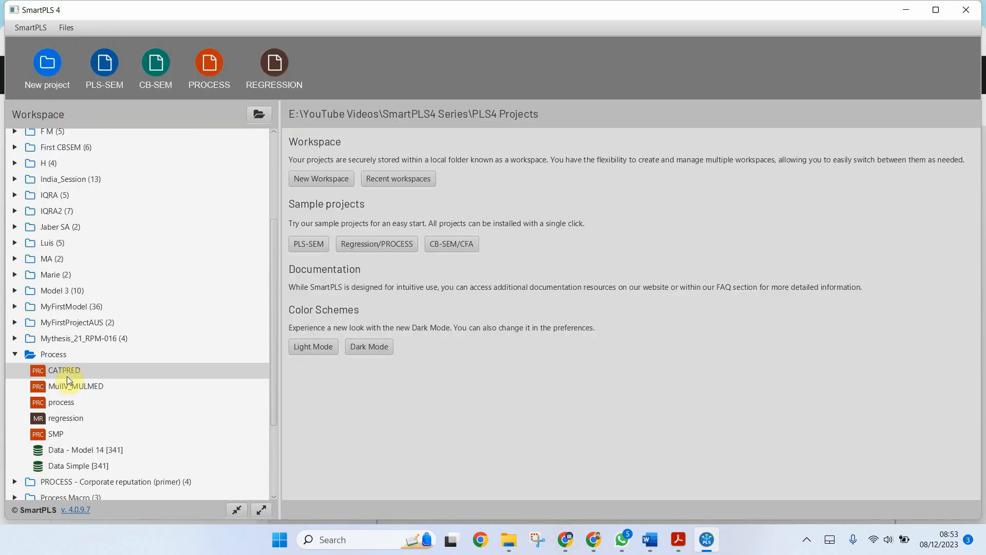
{"action": "left_click", "coordinate": [65, 370]}
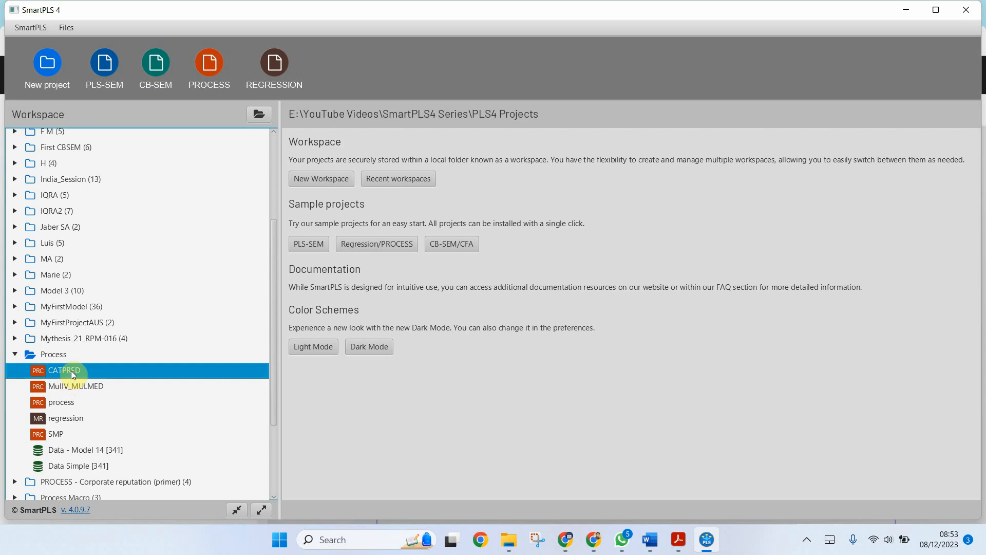
{"action": "double_click", "coordinate": [64, 370]}
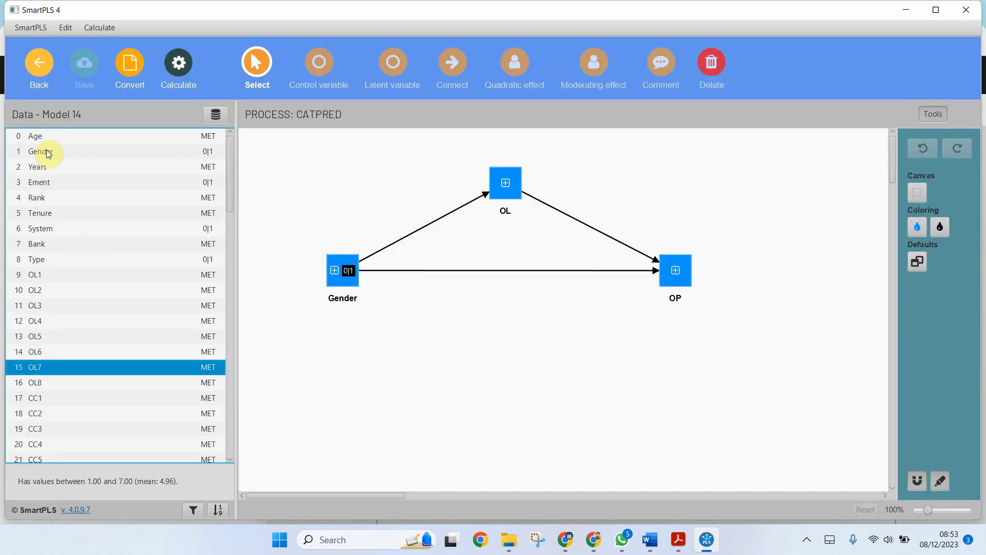
Check the value ranges of Gender, Rank, Type and other data variables in the data panel
{"action": "left_click", "coordinate": [41, 151]}
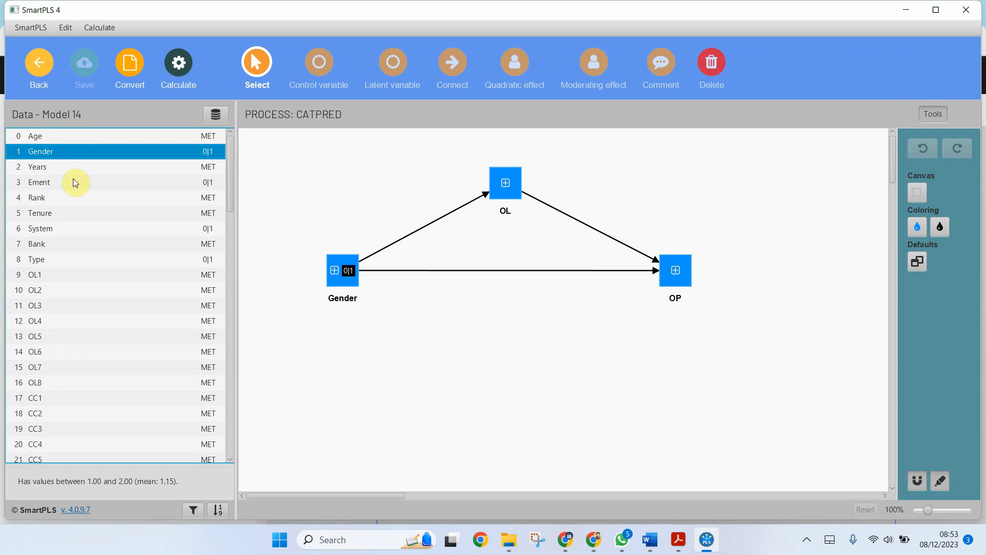
{"action": "left_click", "coordinate": [75, 197]}
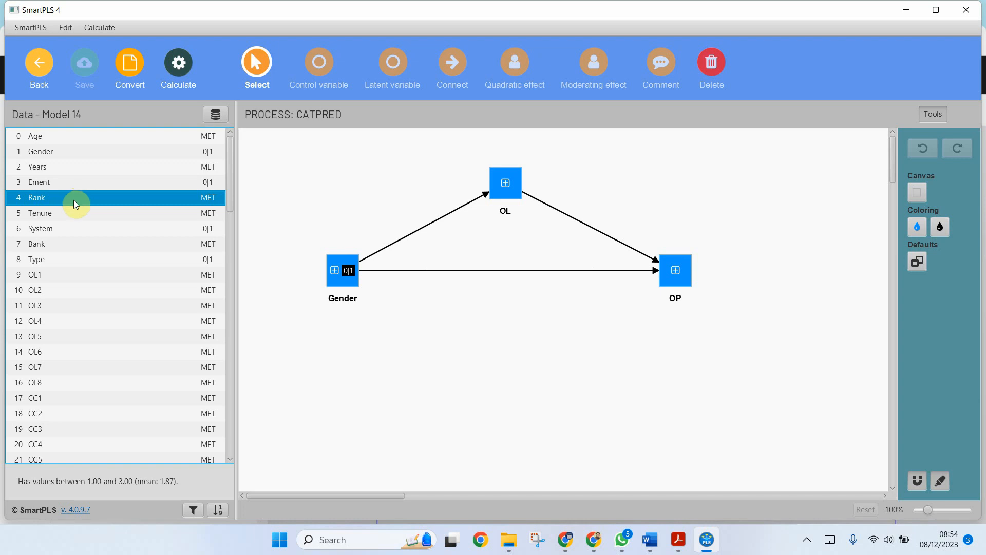
{"action": "left_click", "coordinate": [69, 259]}
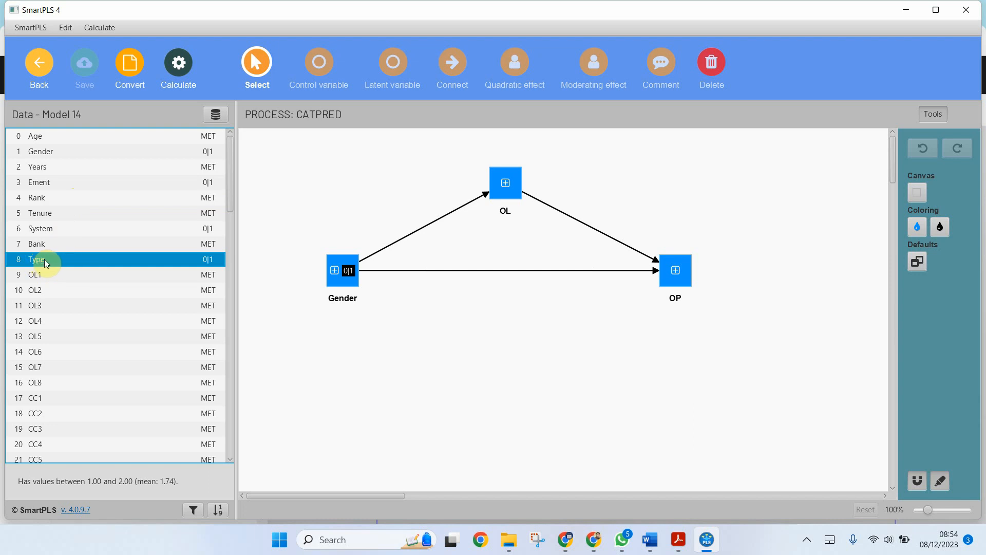
{"action": "mouse_move", "coordinate": [86, 171]}
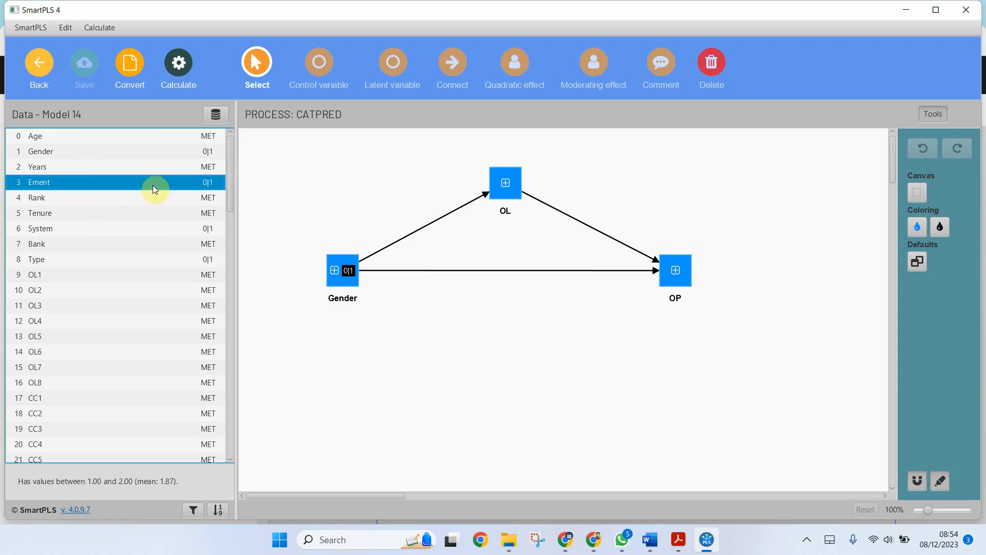
{"action": "left_click", "coordinate": [82, 198]}
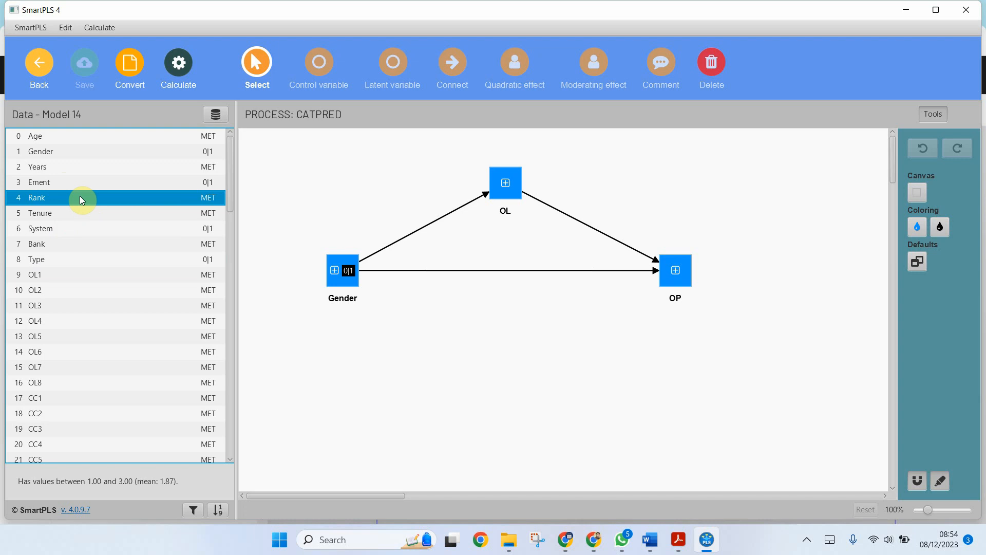
Add the Type variable to the canvas below Gender and link it by paths to OL and OP
{"action": "left_click", "coordinate": [37, 259]}
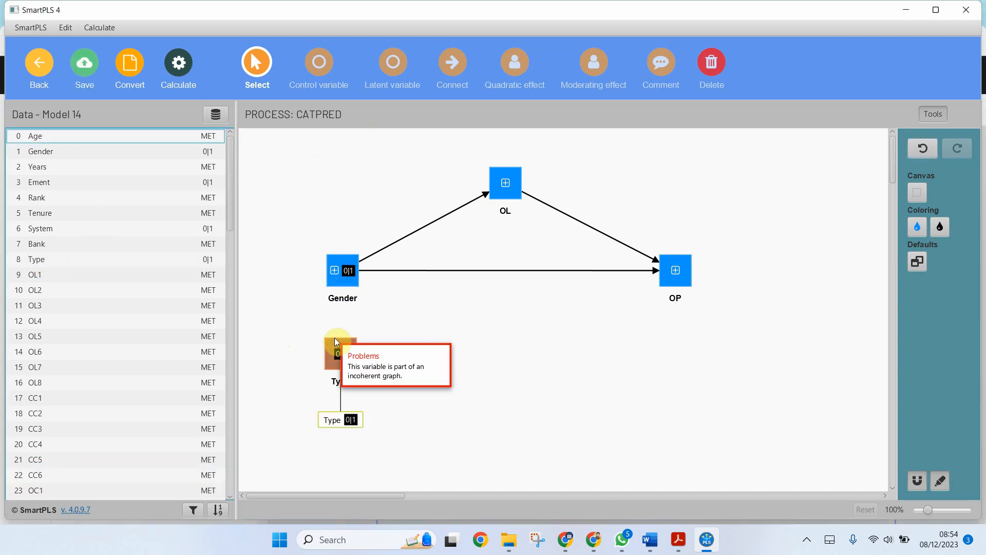
{"action": "left_click", "coordinate": [340, 352]}
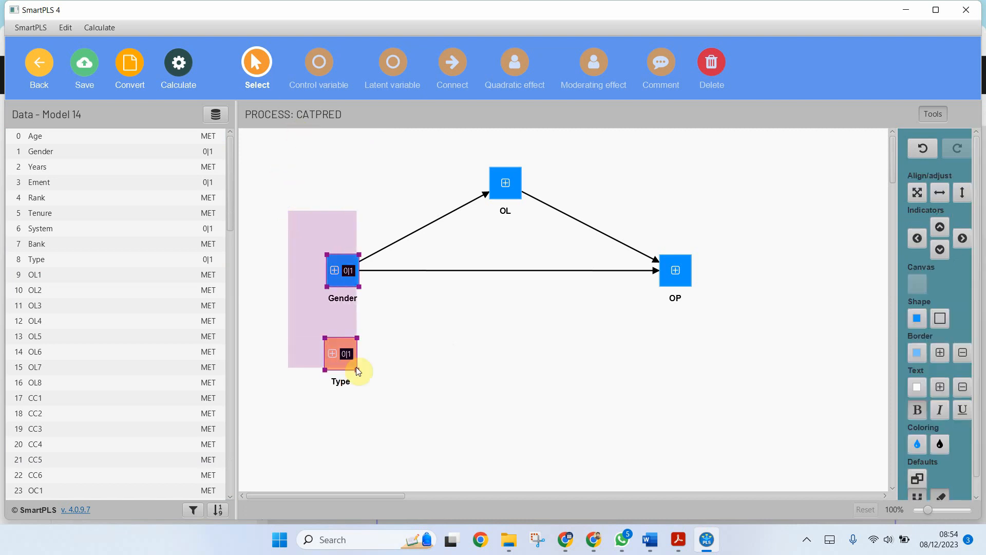
{"action": "left_click", "coordinate": [646, 207]}
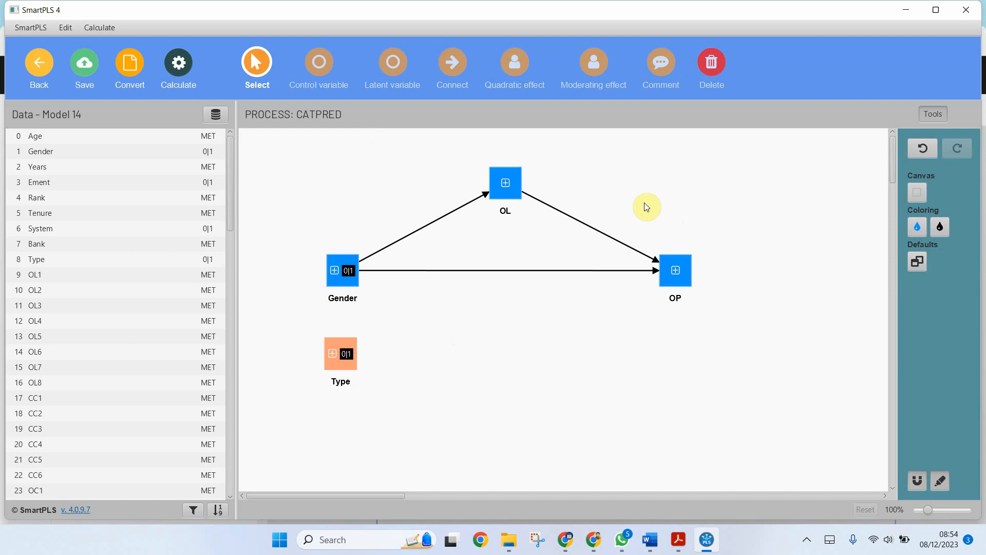
{"action": "left_click", "coordinate": [674, 271]}
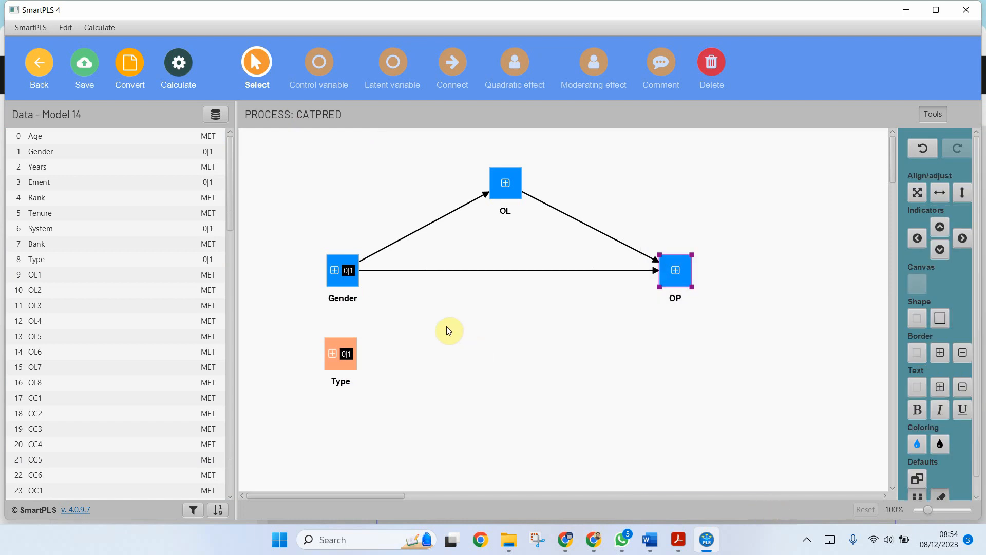
{"action": "mouse_move", "coordinate": [361, 264]}
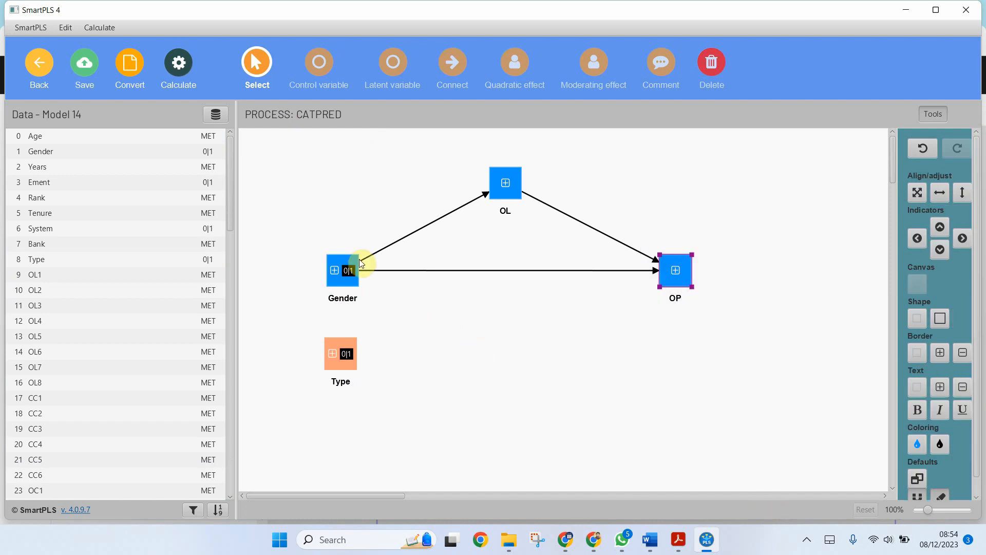
{"action": "left_click", "coordinate": [452, 65]}
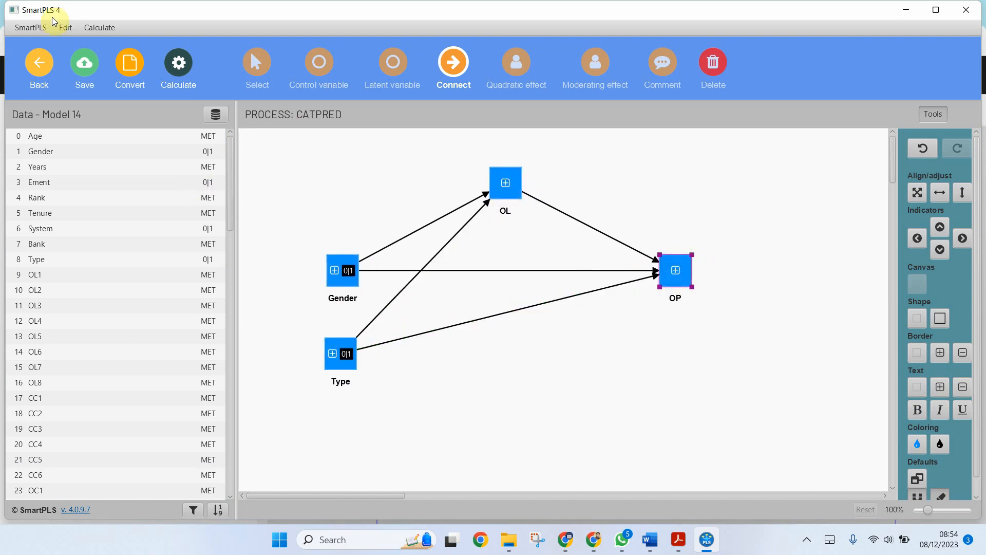
Rerun bootstrapping with 5000 subsamples on the model with Type added
{"action": "left_click", "coordinate": [178, 68]}
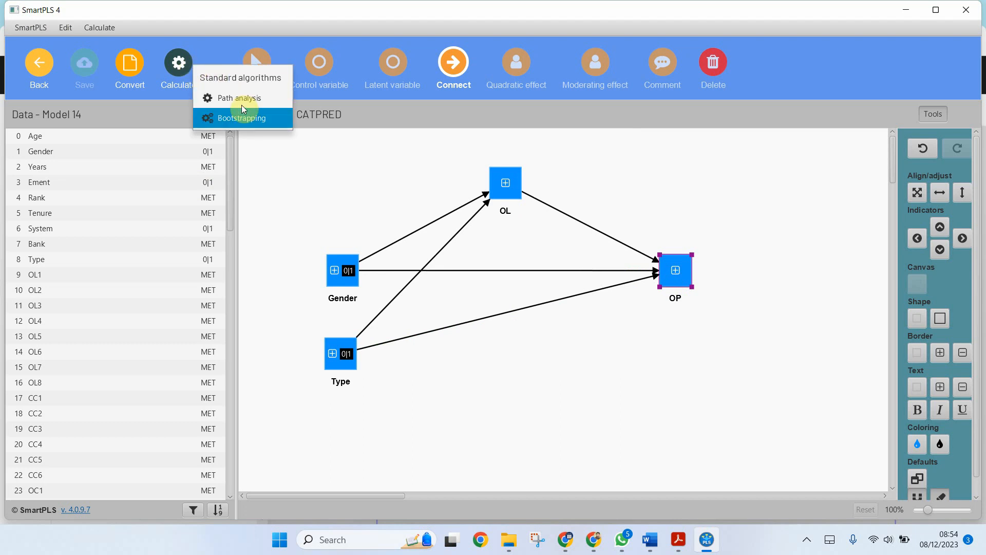
{"action": "left_click", "coordinate": [242, 118]}
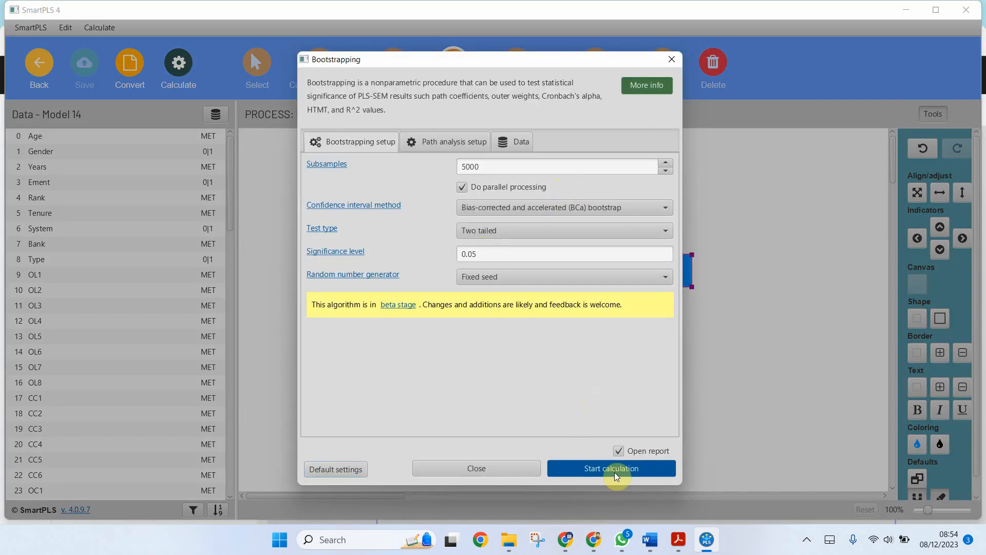
{"action": "left_click", "coordinate": [610, 468]}
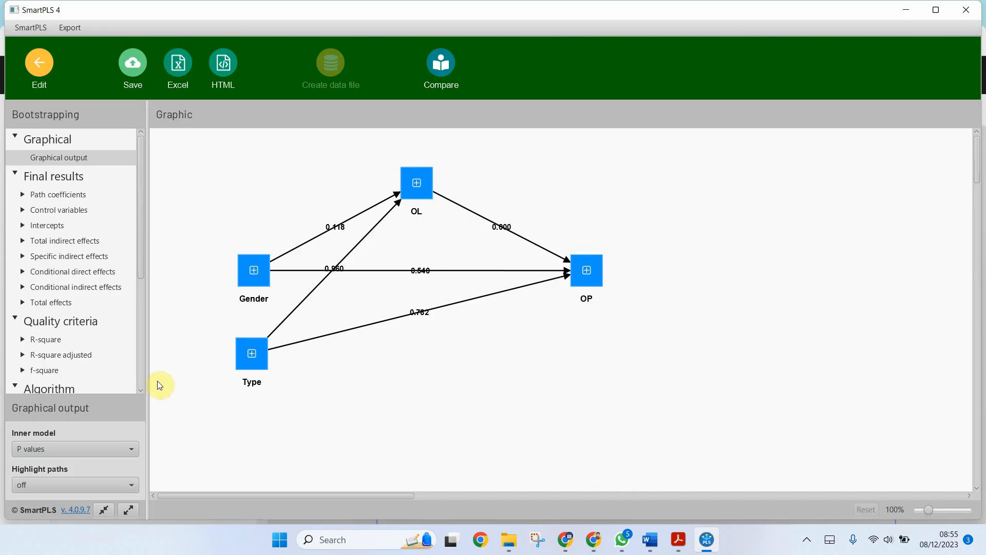
Review Type→OL (p=0.960) and Type→OP (p=0.782) in the path coefficients table, then return to the editor
{"action": "left_click", "coordinate": [57, 194]}
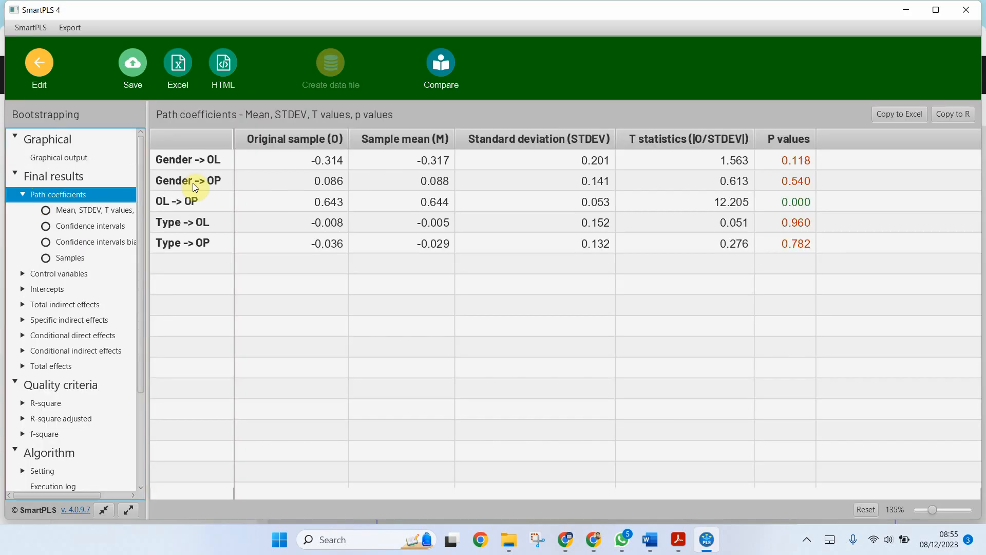
{"action": "left_click", "coordinate": [703, 222]}
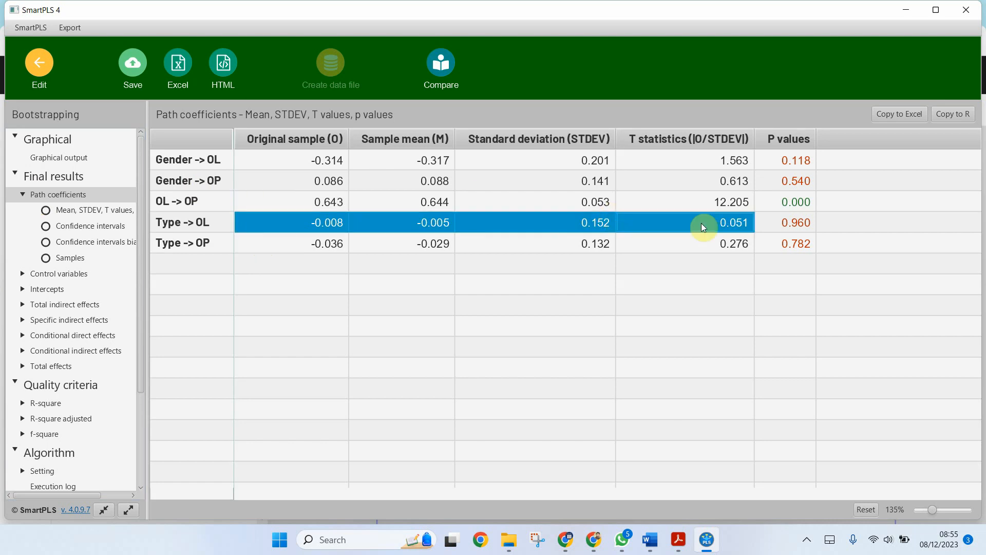
{"action": "left_click", "coordinate": [303, 243]}
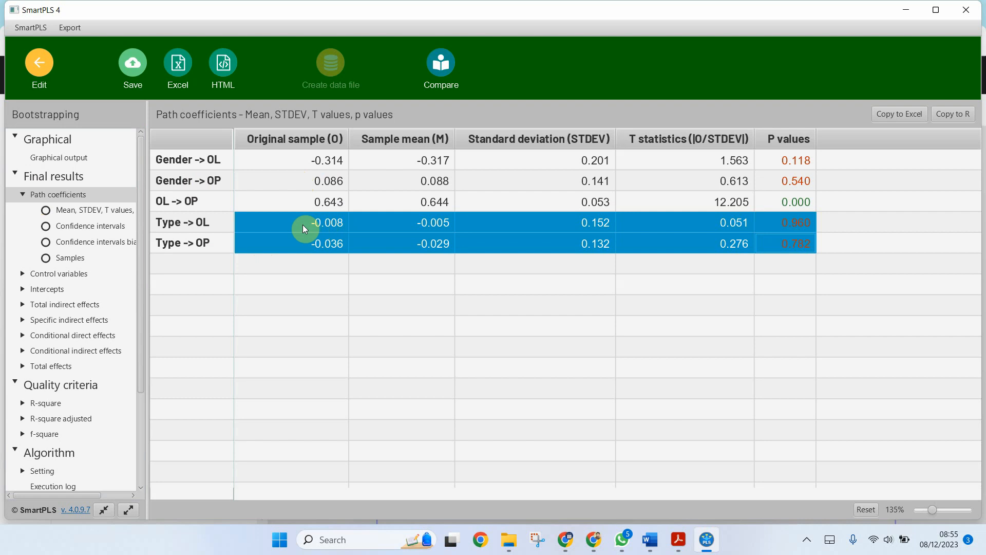
{"action": "mouse_move", "coordinate": [203, 220]}
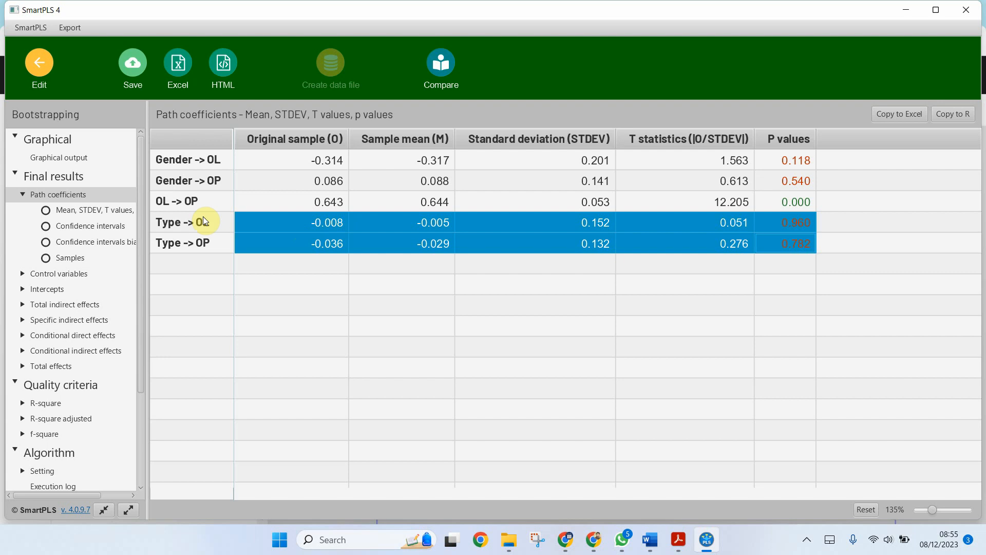
{"action": "mouse_move", "coordinate": [222, 250]}
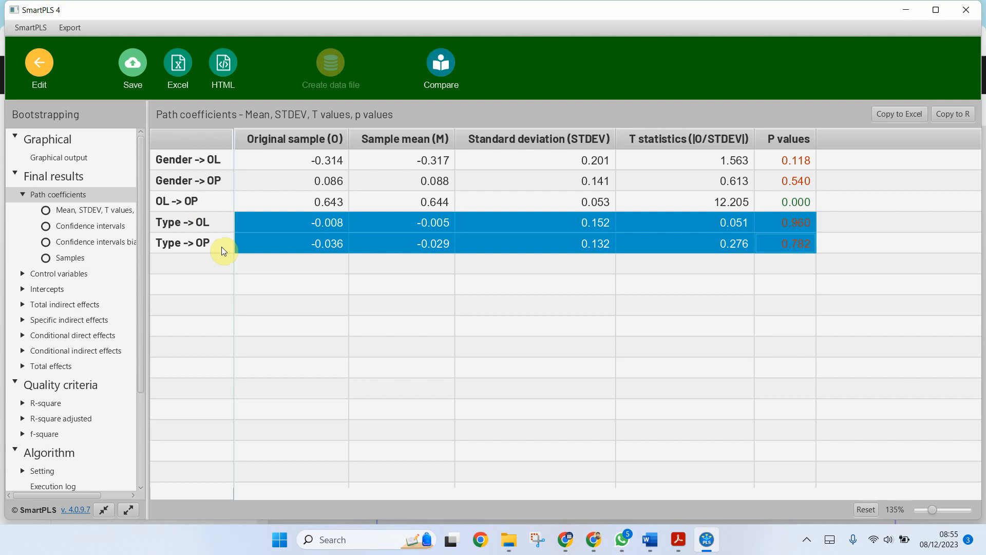
{"action": "mouse_move", "coordinate": [196, 255]}
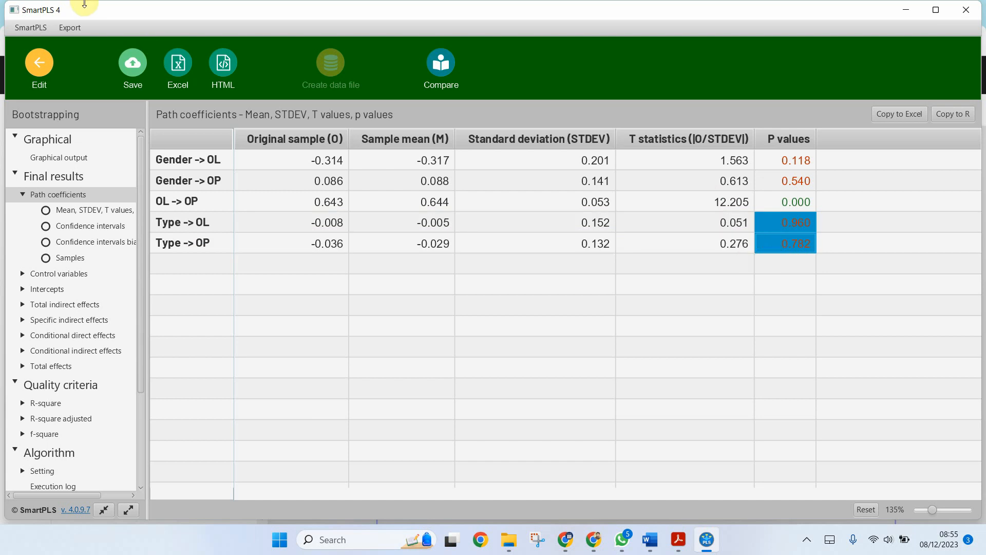
{"action": "left_click", "coordinate": [38, 68]}
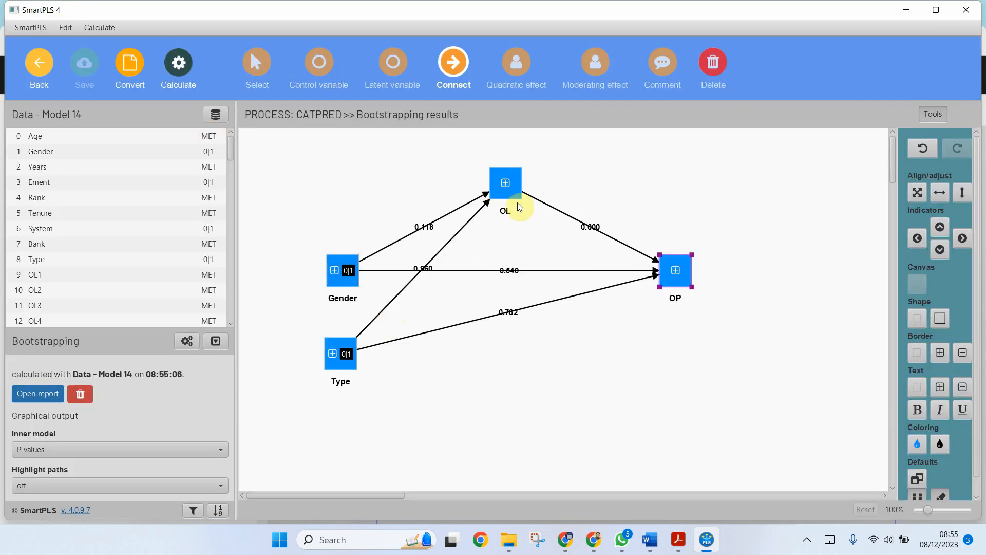